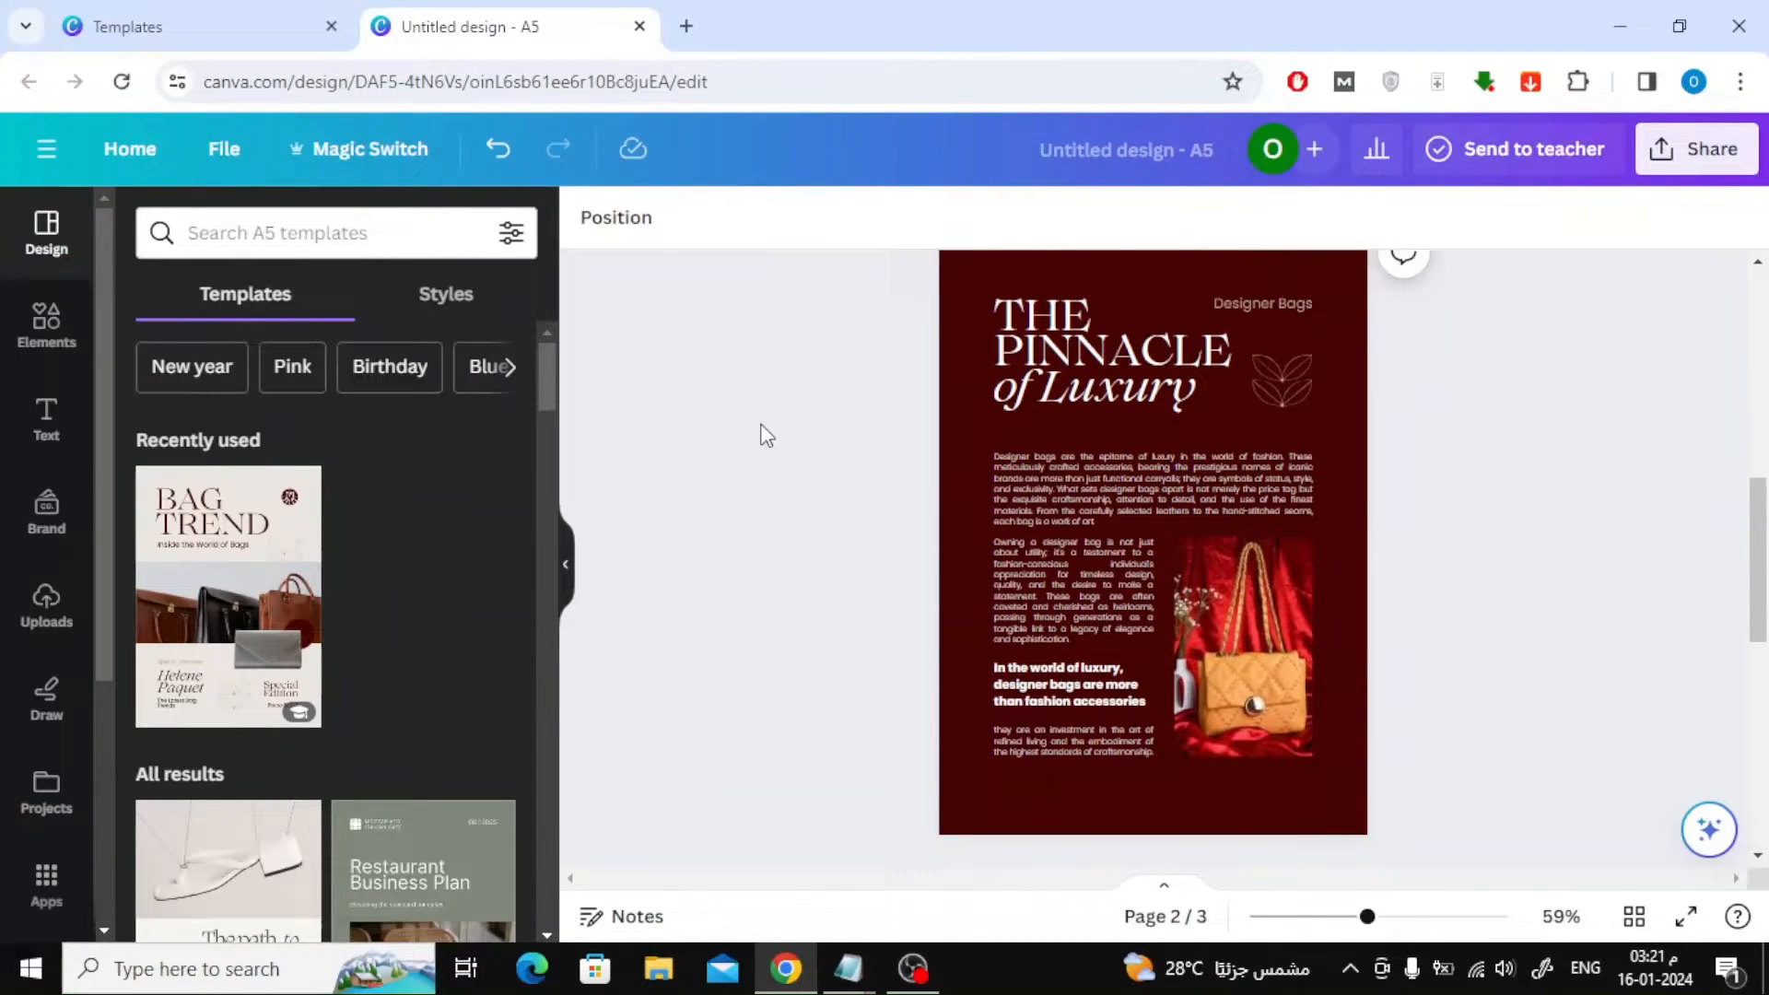
# Scroll the editor back to the BAG TREND cover page.
pyautogui.scroll(-3)
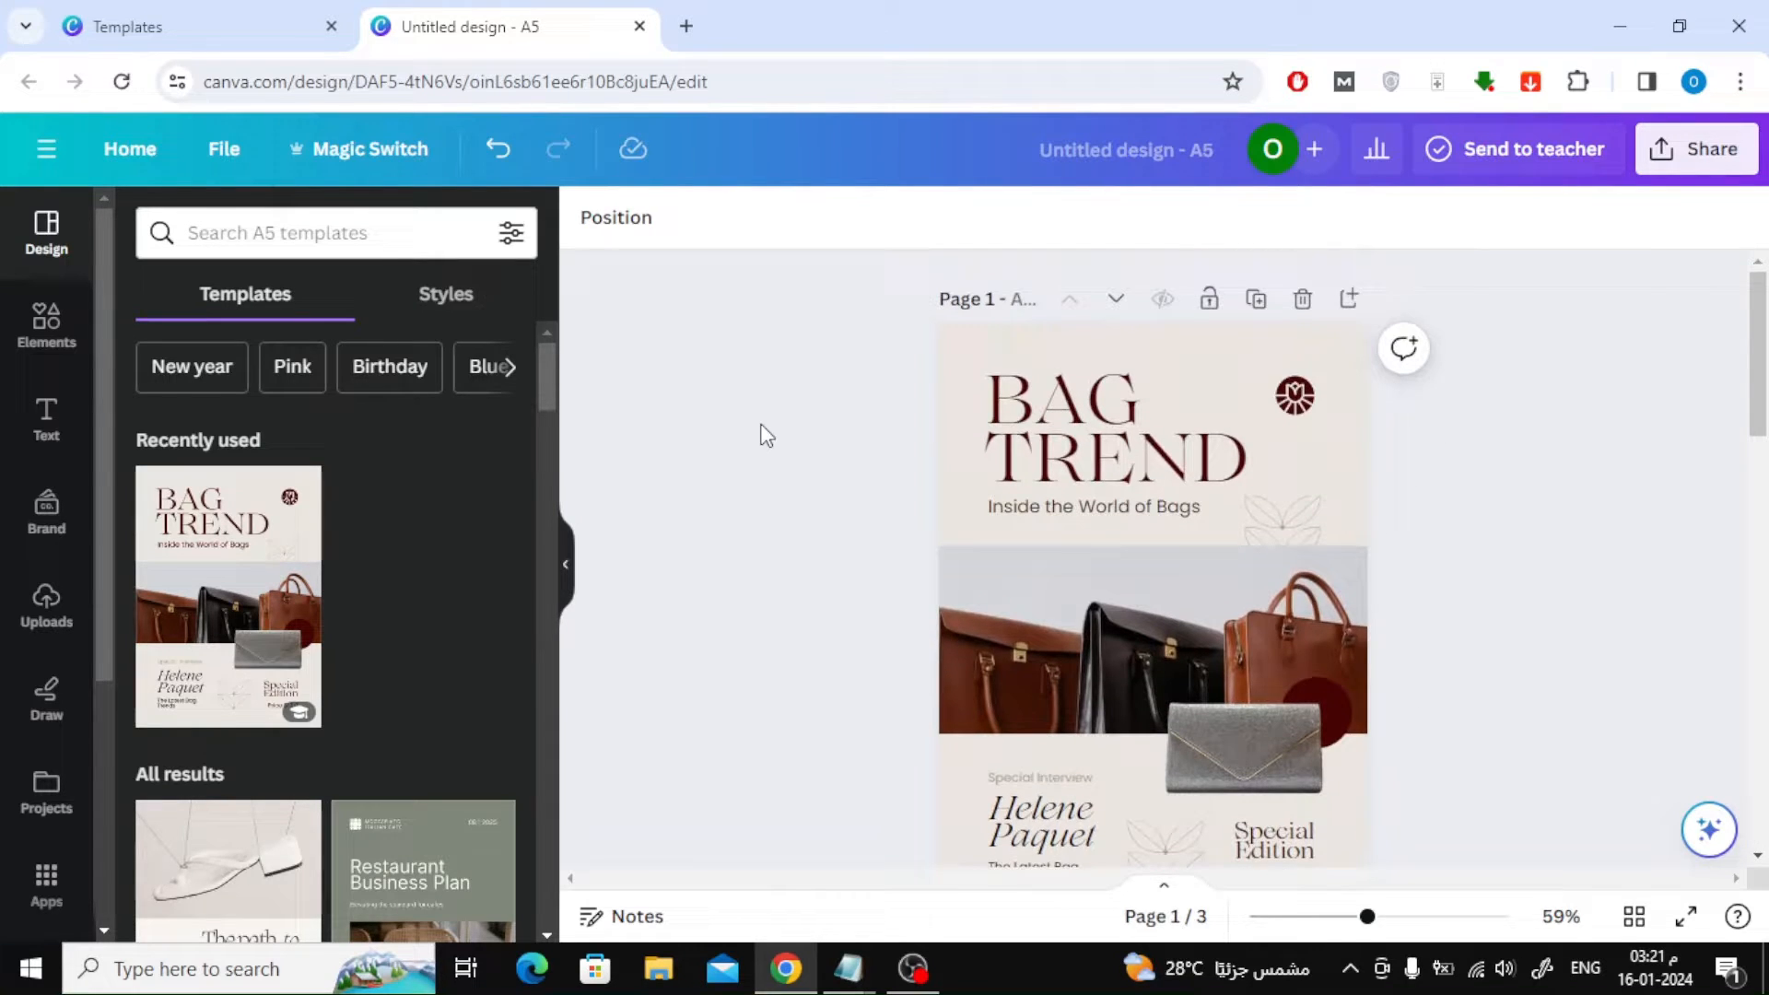
pyautogui.moveTo(763, 429)
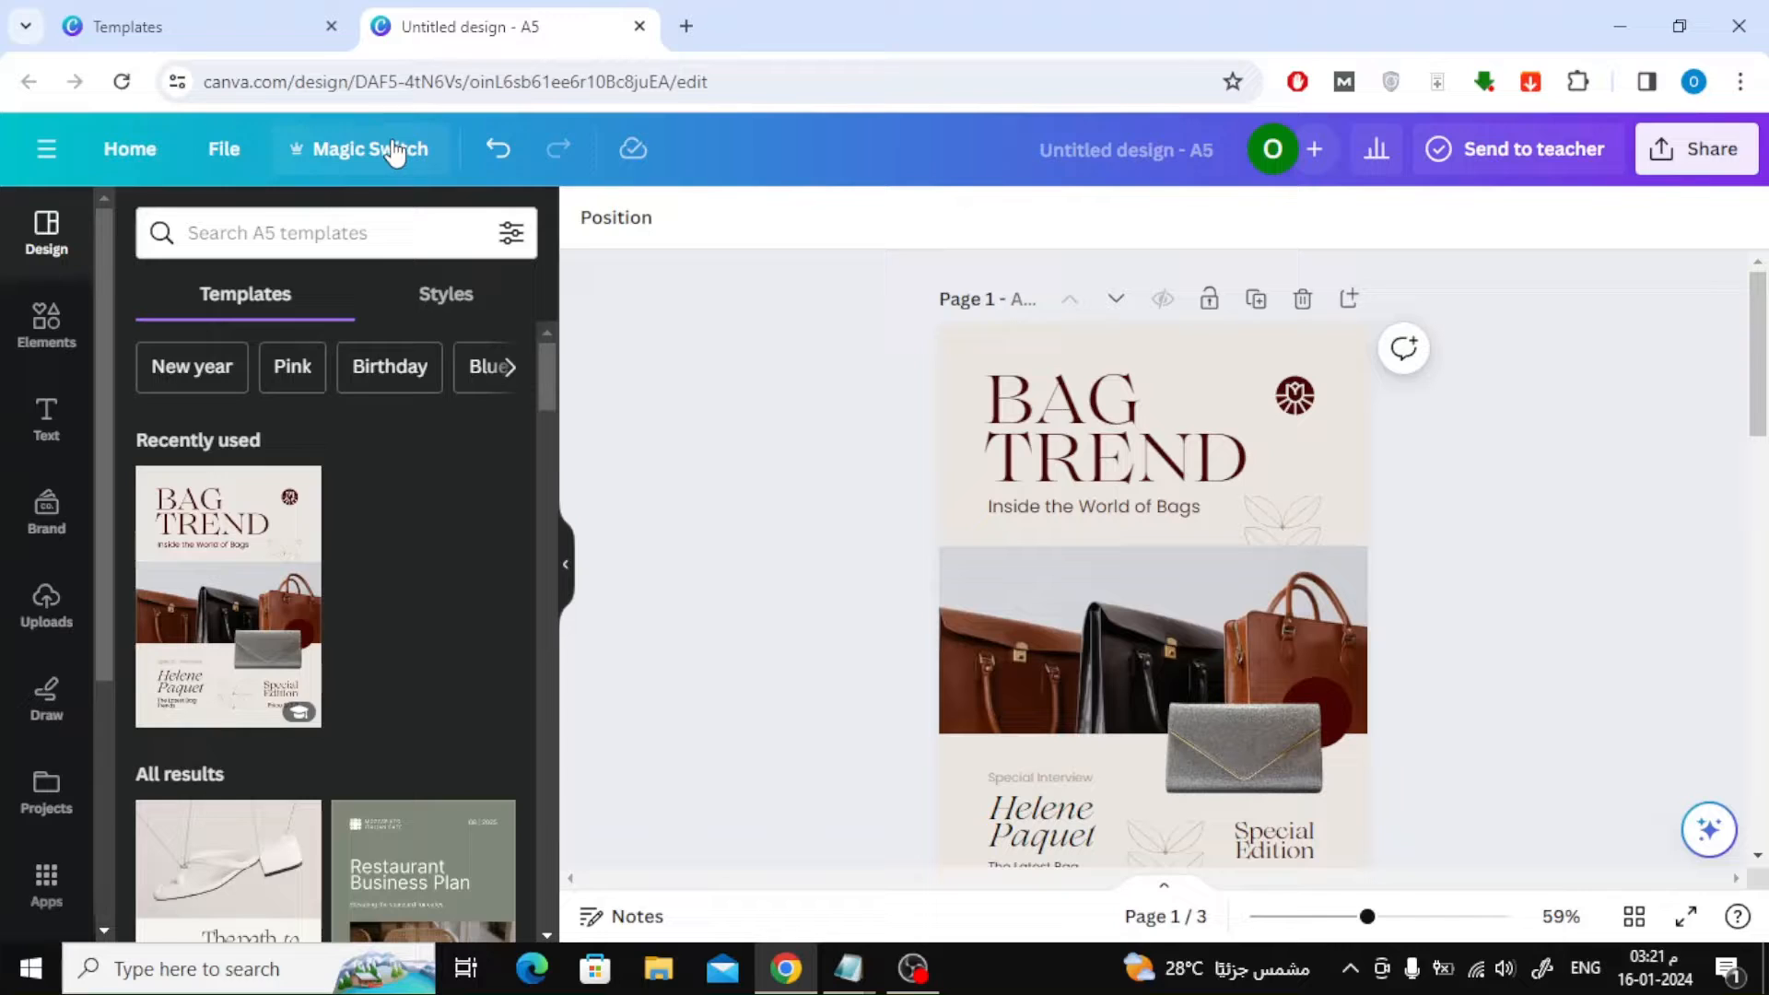
# In Magic Switch, search 'A3', tick A3 Document, and continue to the preview.
pyautogui.click(370, 149)
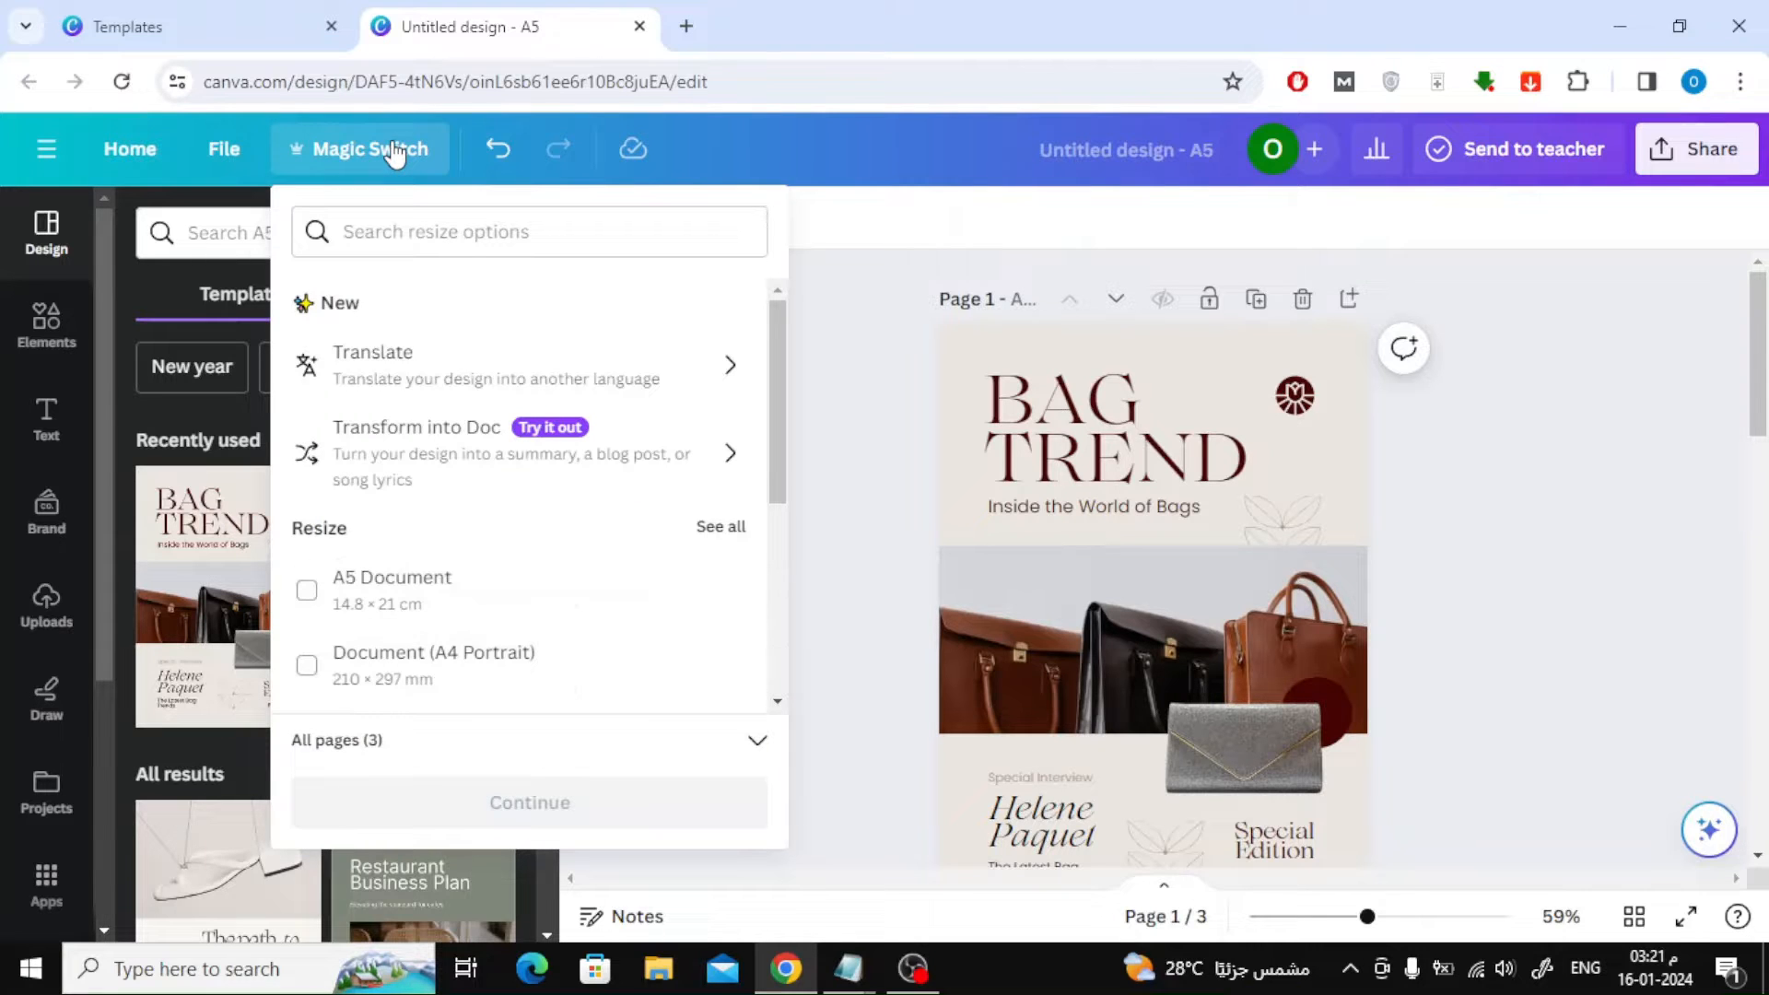
pyautogui.click(529, 231)
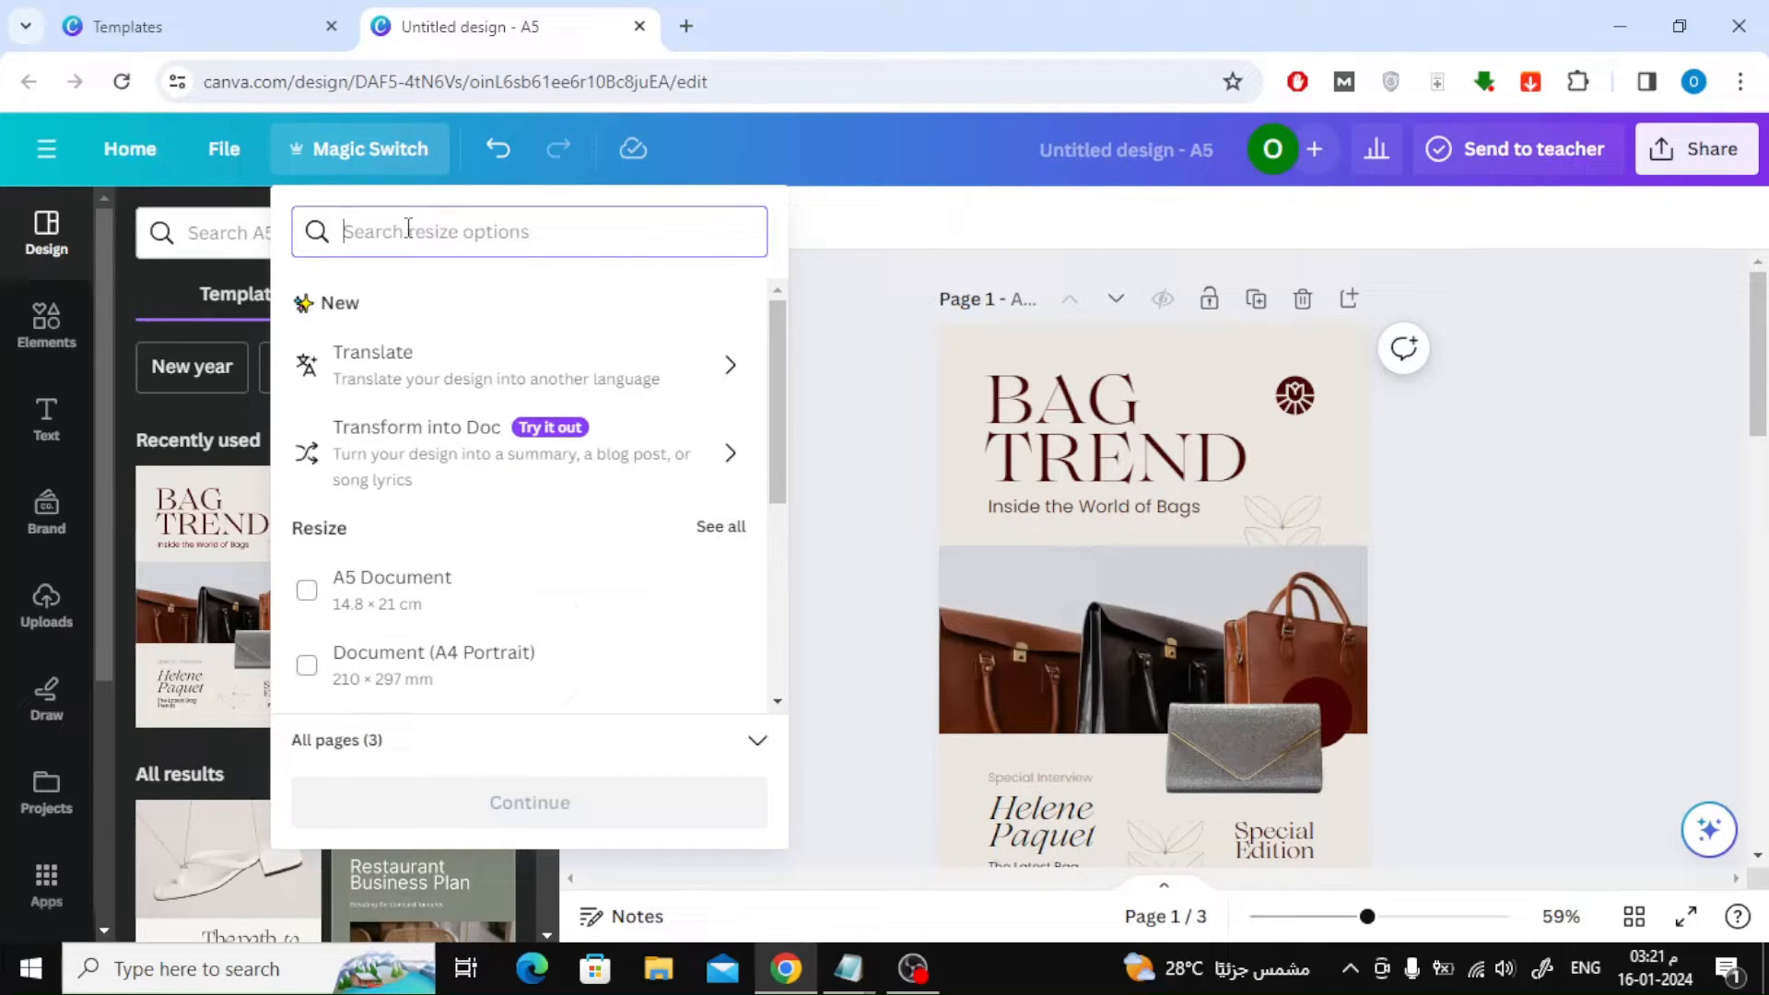
pyautogui.write('A3')
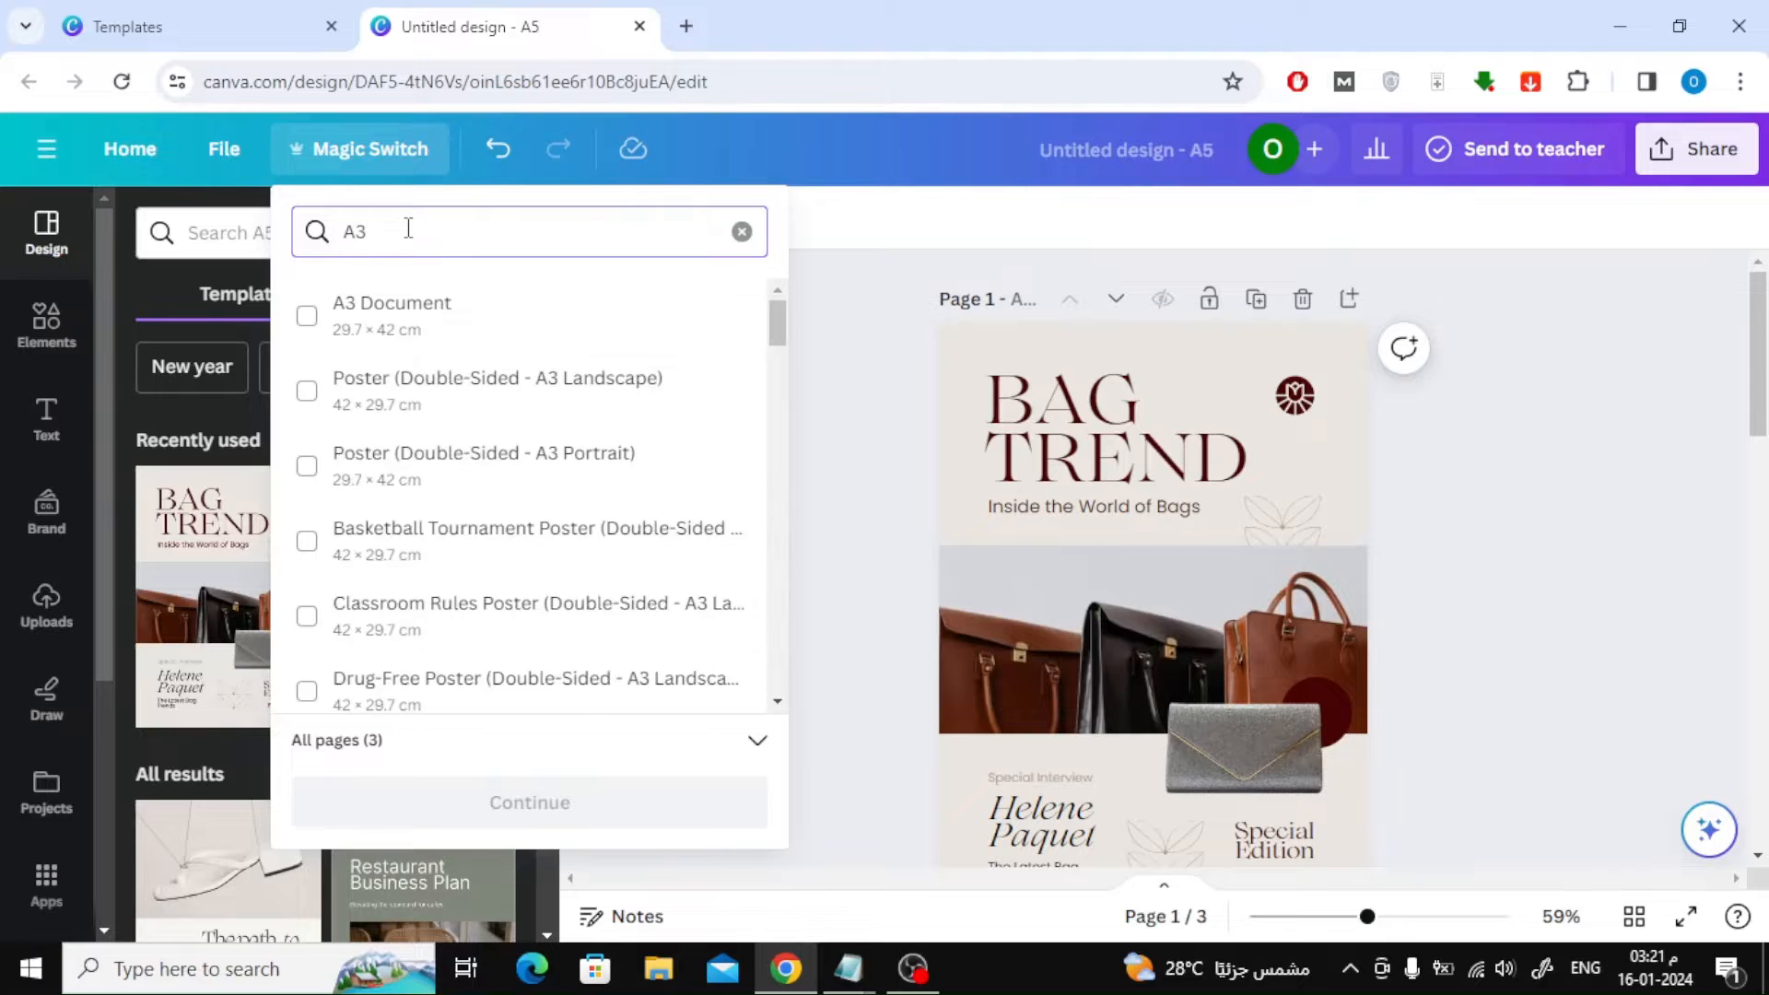
pyautogui.moveTo(518, 333)
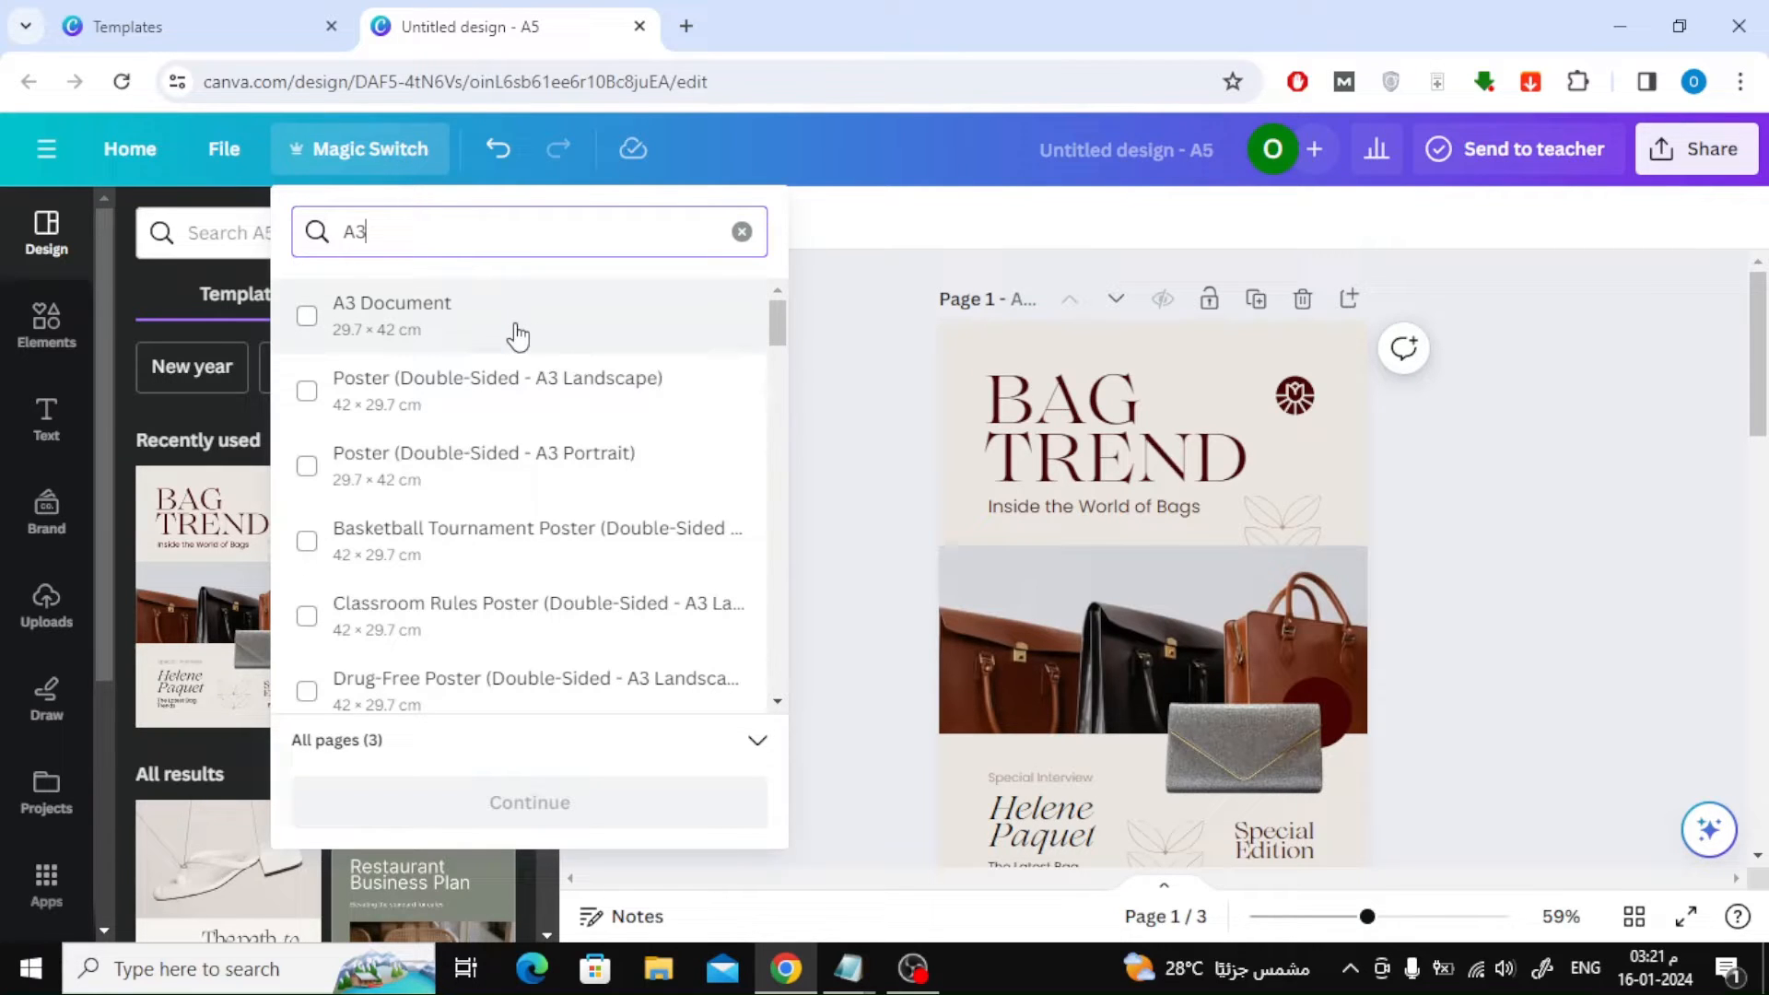
pyautogui.click(307, 316)
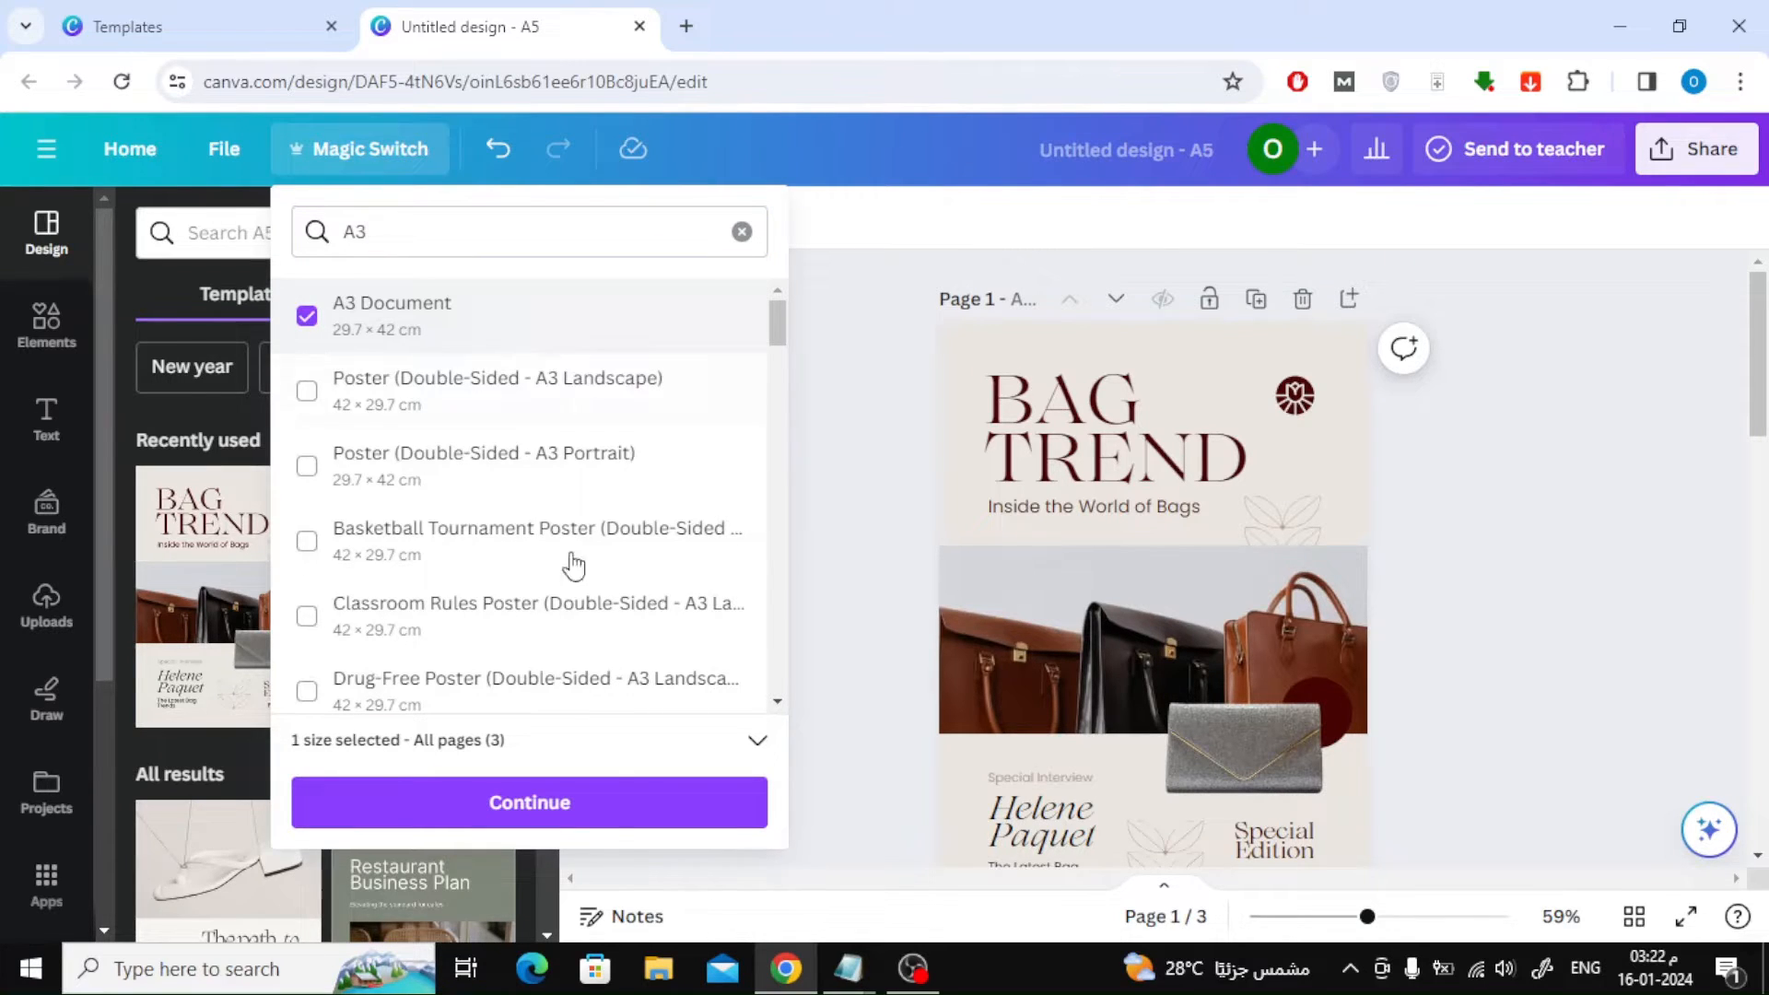
pyautogui.click(529, 802)
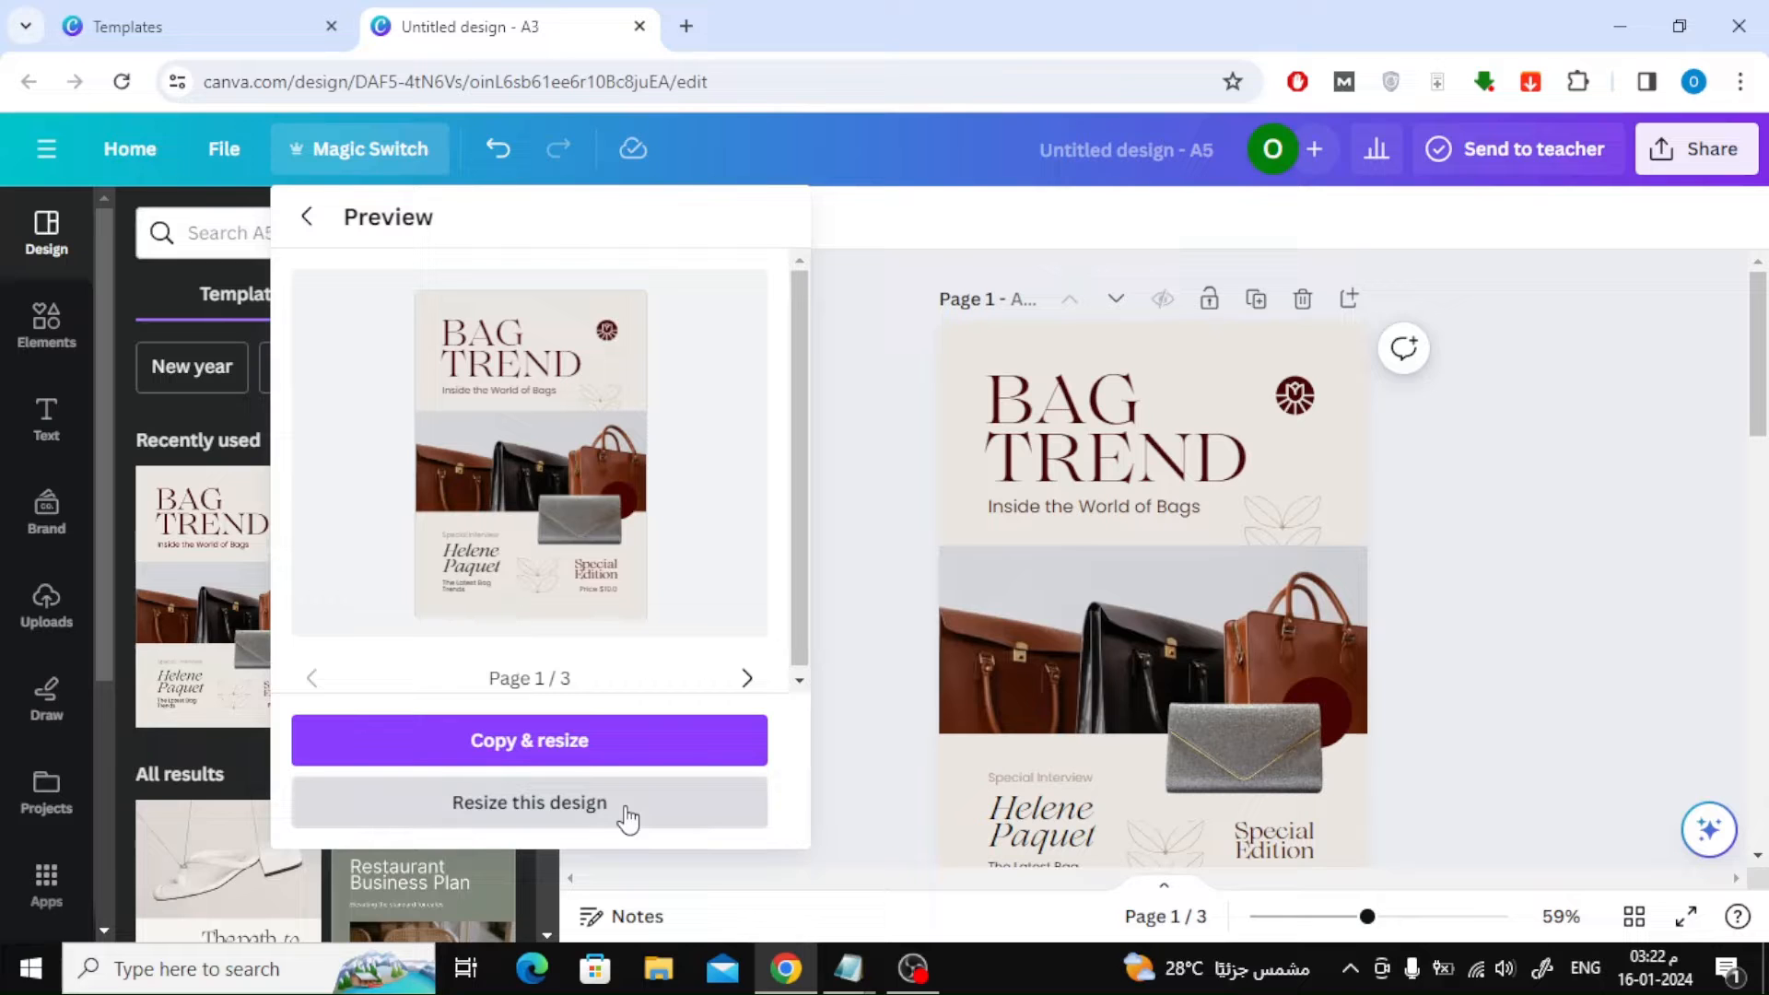
# Resize the BAG TREND design in place to A3 and zoom in on the page.
pyautogui.click(529, 803)
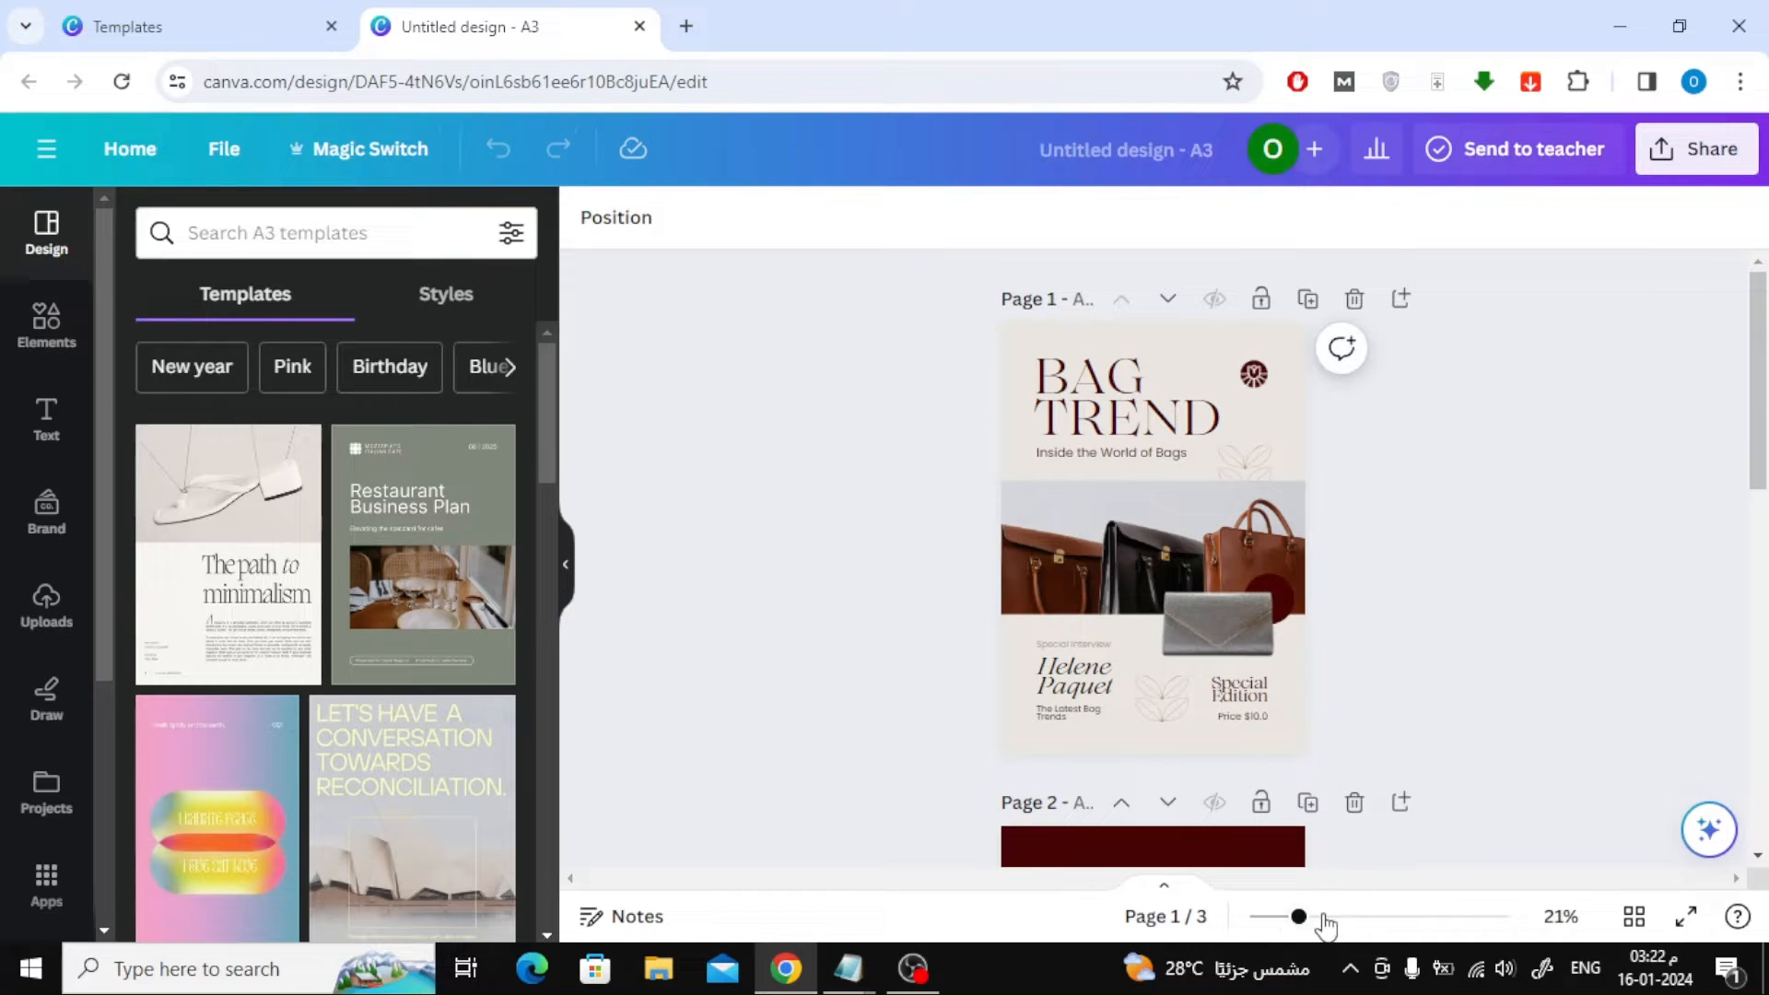
pyautogui.moveTo(1301, 916); pyautogui.dragTo(1329, 916)
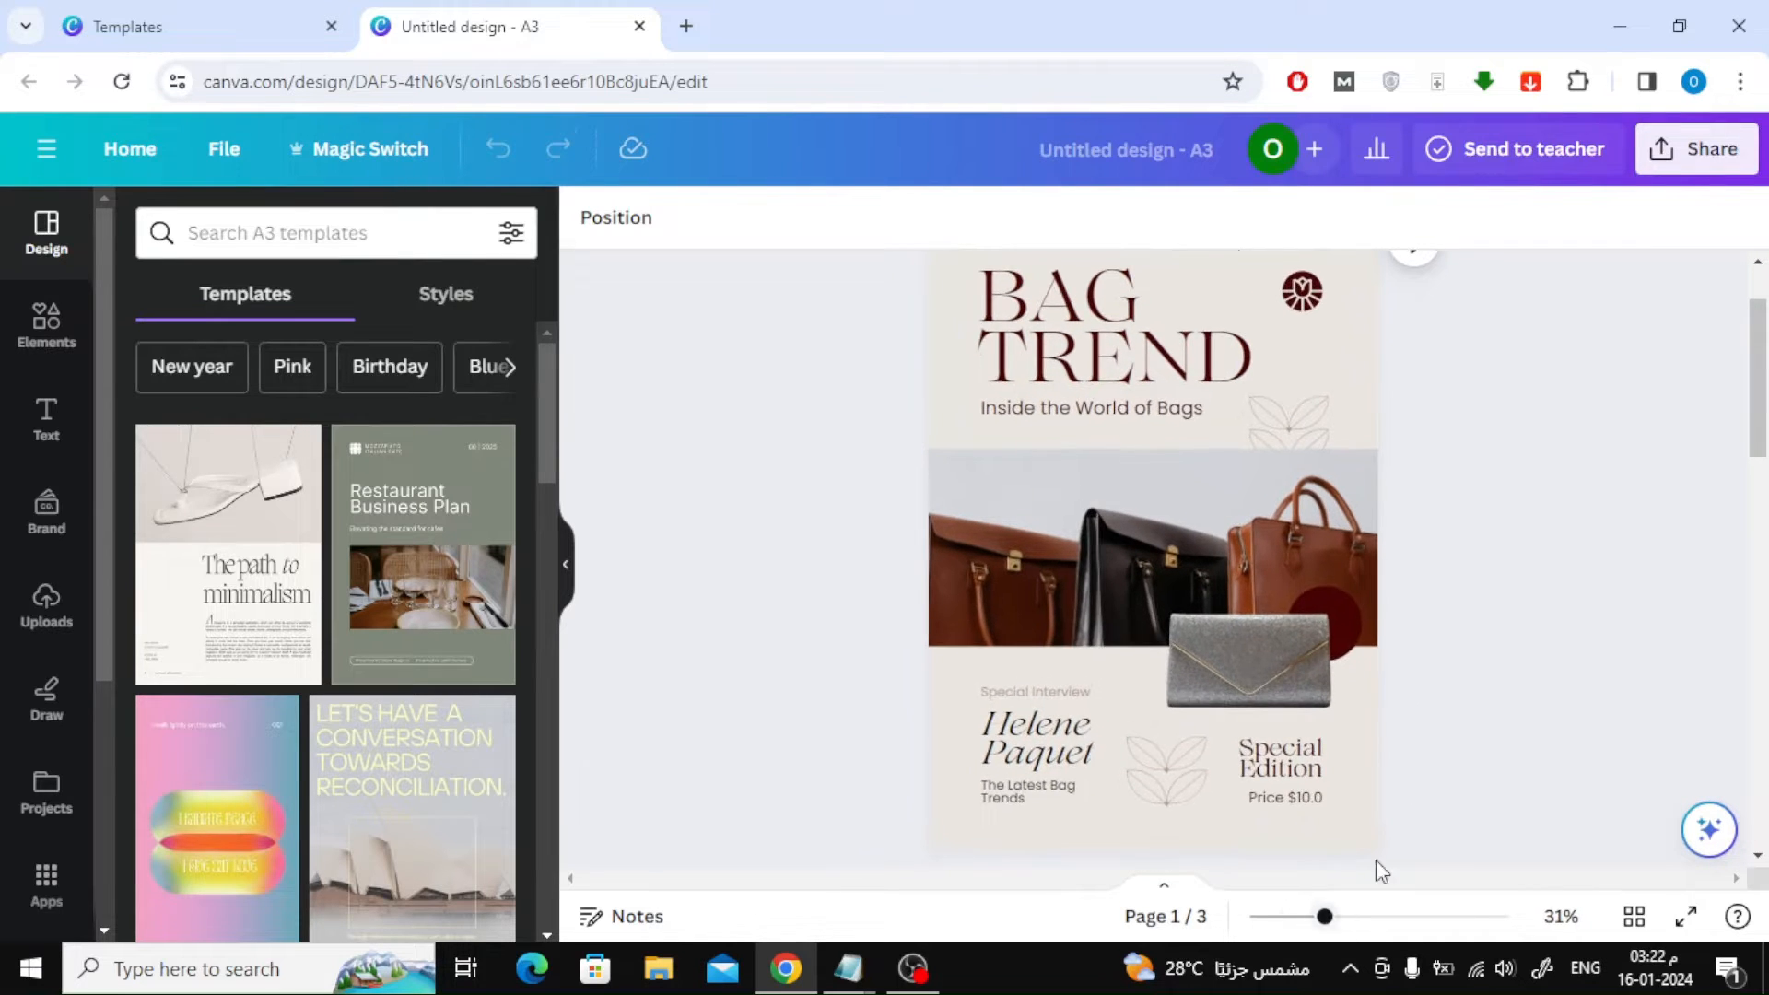
pyautogui.scroll(-3)
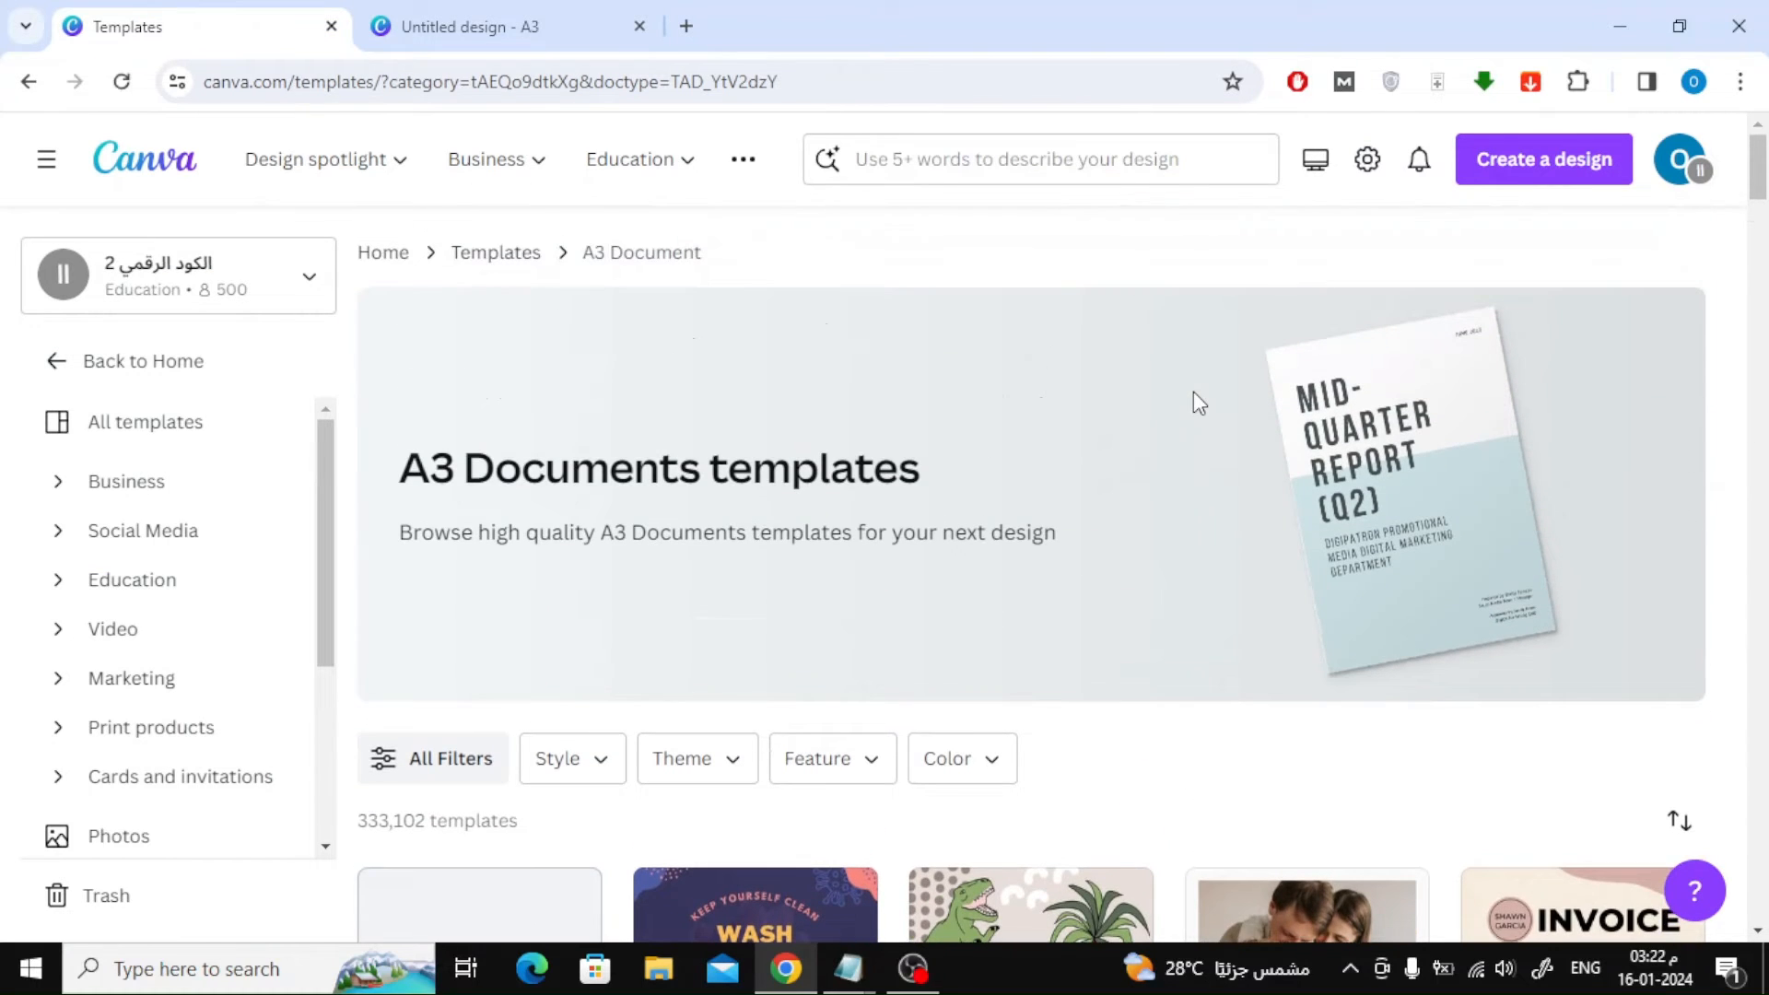
# Create a blank A3 Document design, zoom in, and return to the A5 design tab.
pyautogui.click(1543, 159)
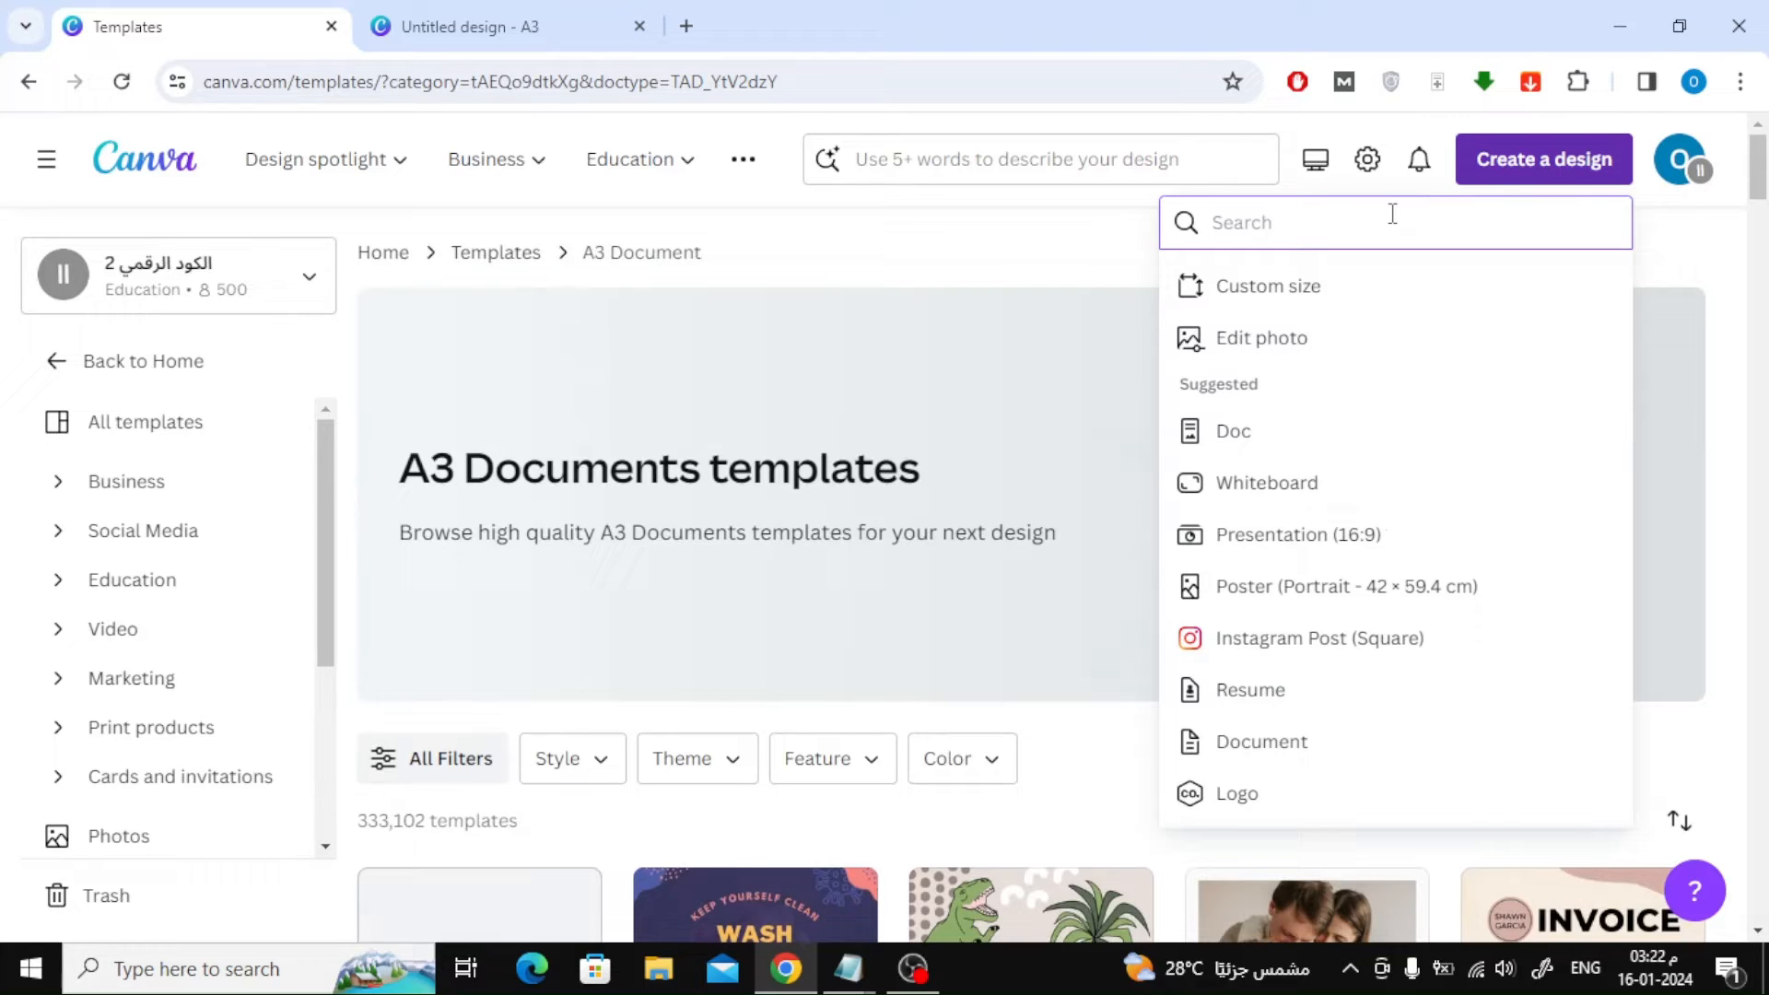
pyautogui.write('A3')
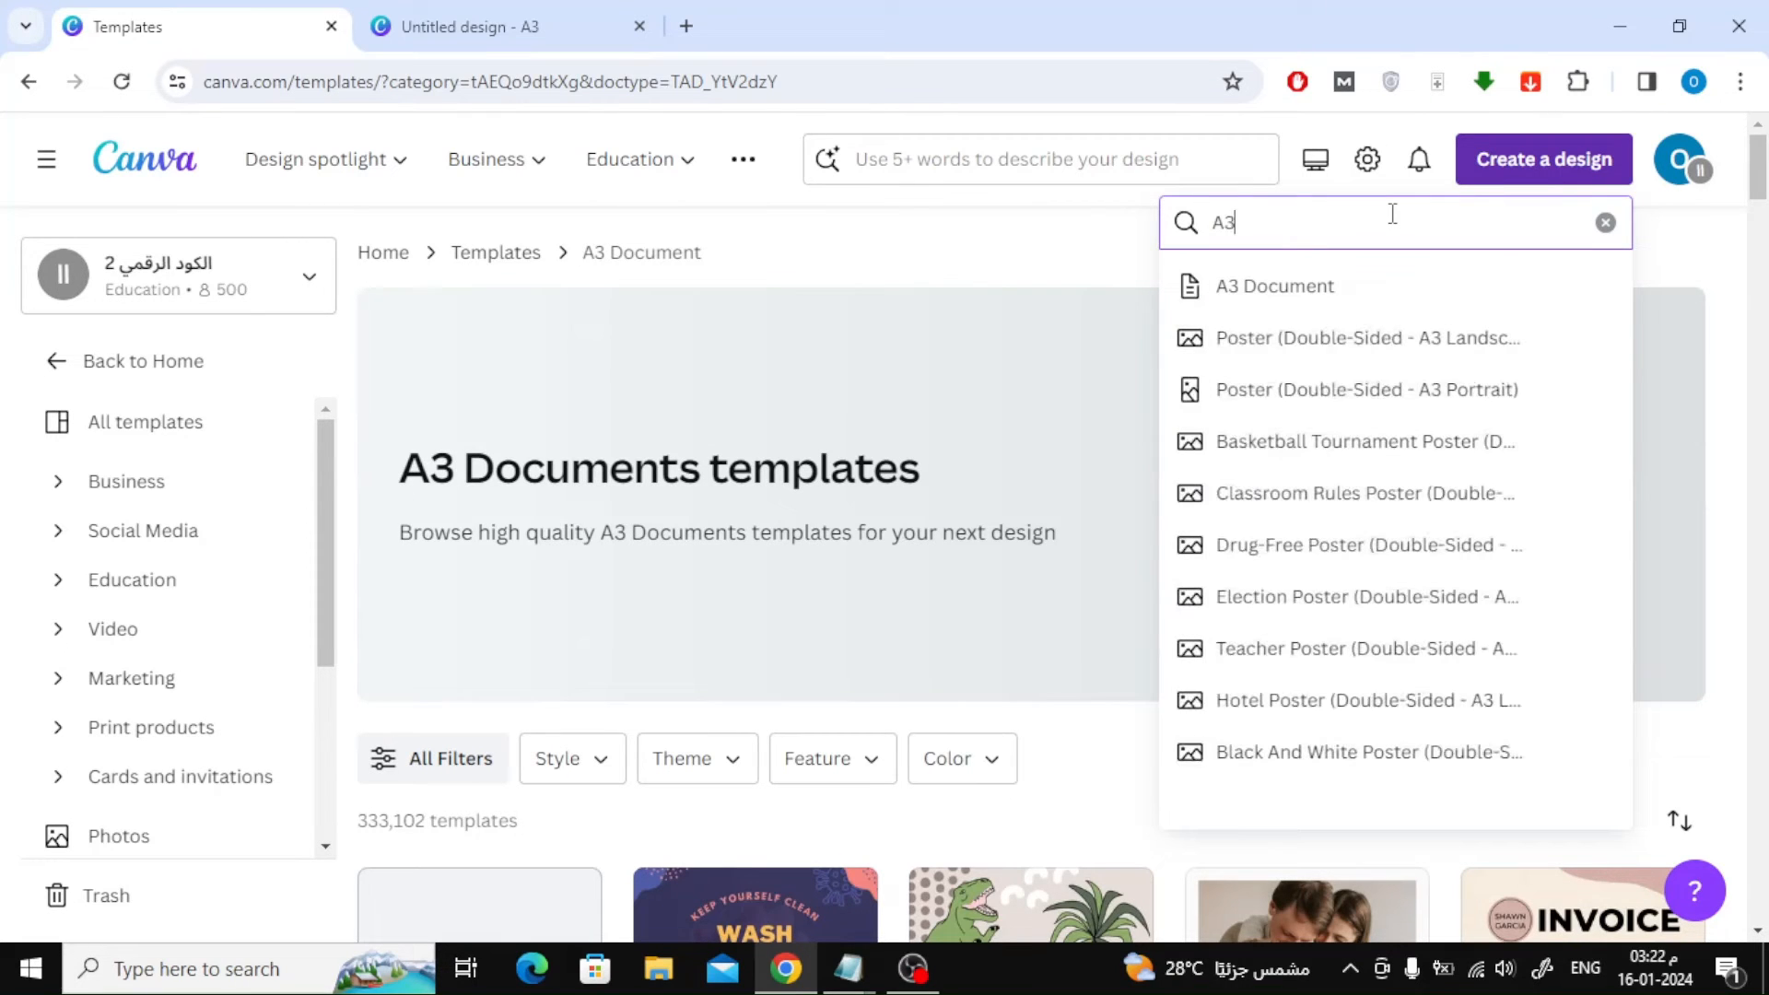
pyautogui.moveTo(1376, 288)
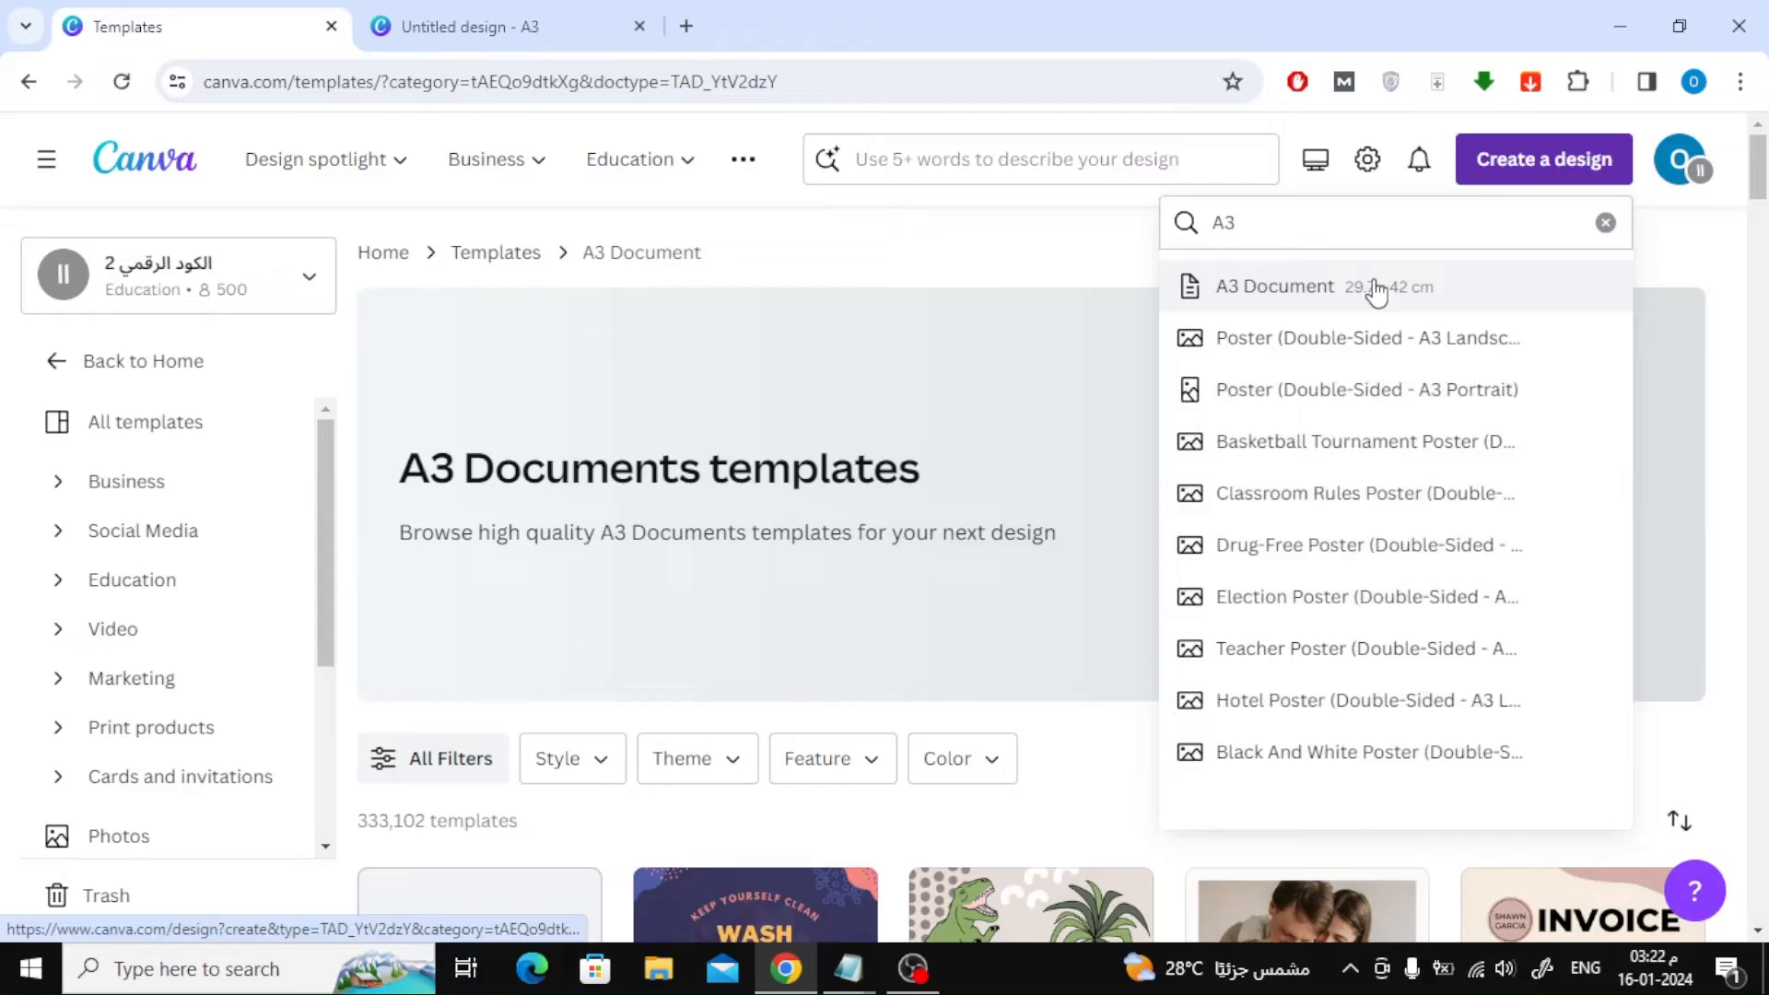
pyautogui.click(1274, 287)
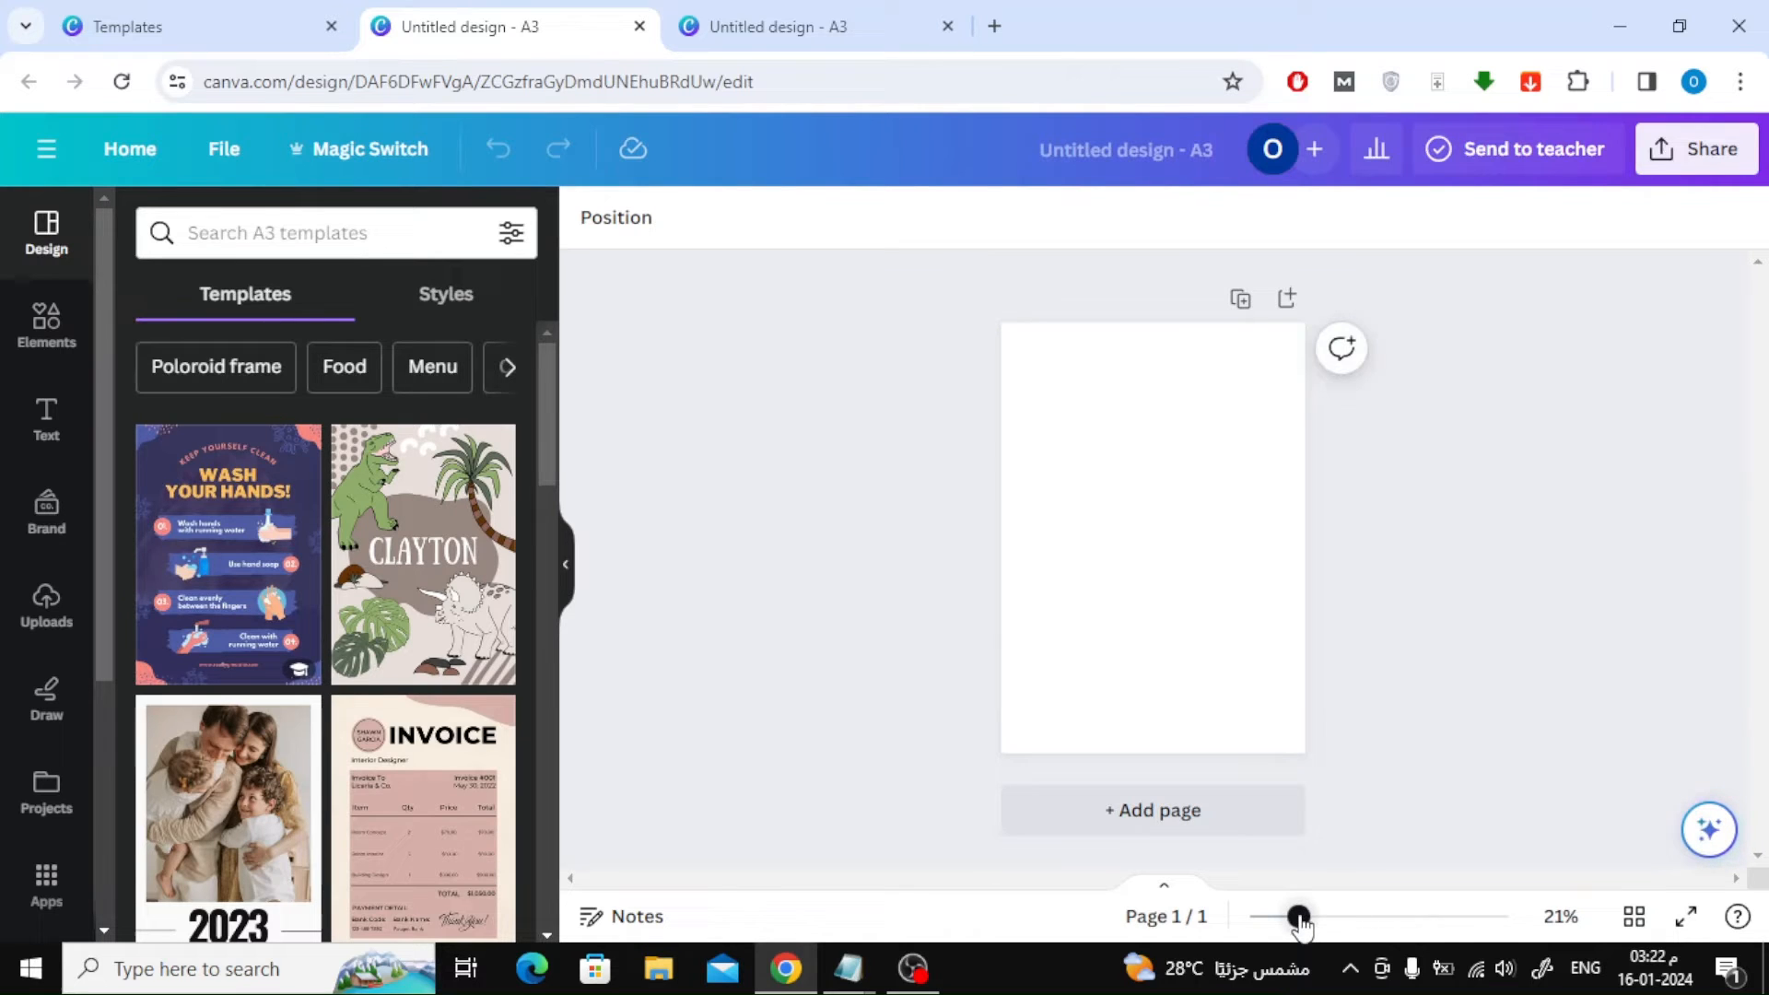
pyautogui.moveTo(1298, 916); pyautogui.dragTo(1316, 916)
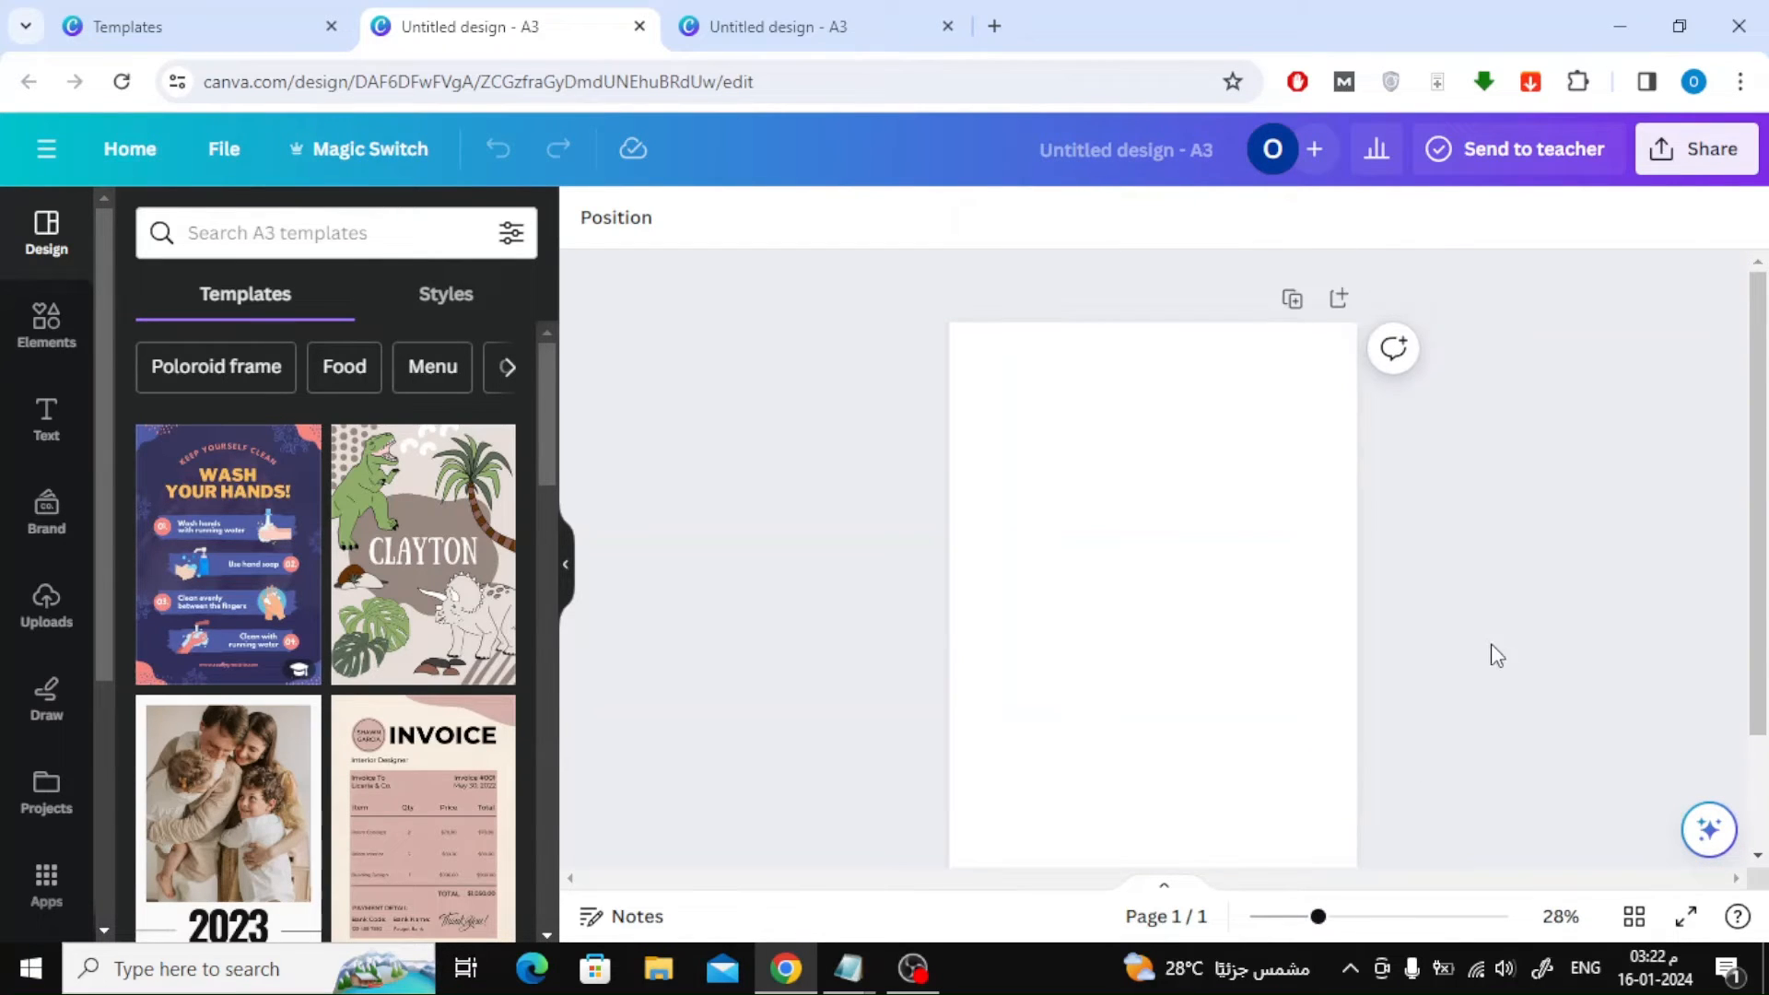
pyautogui.click(801, 27)
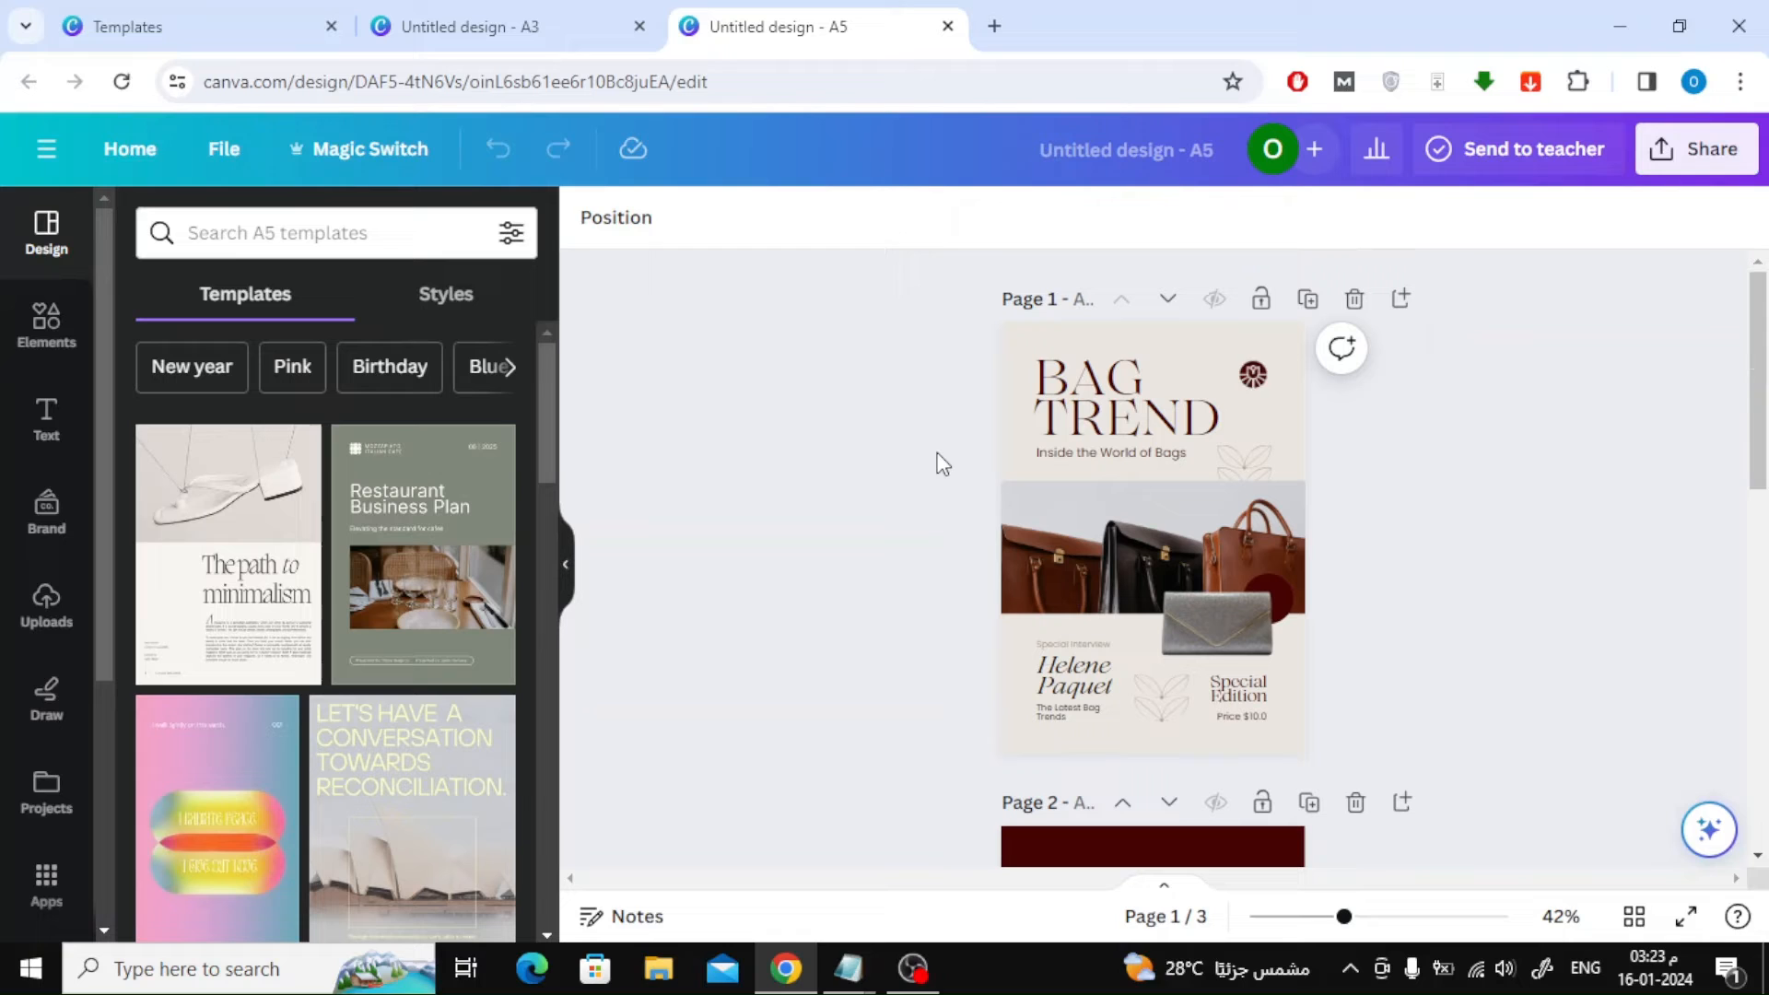
# Paste the cover elements onto the A3 page, scaled up to fill it.
pyautogui.click(1124, 405)
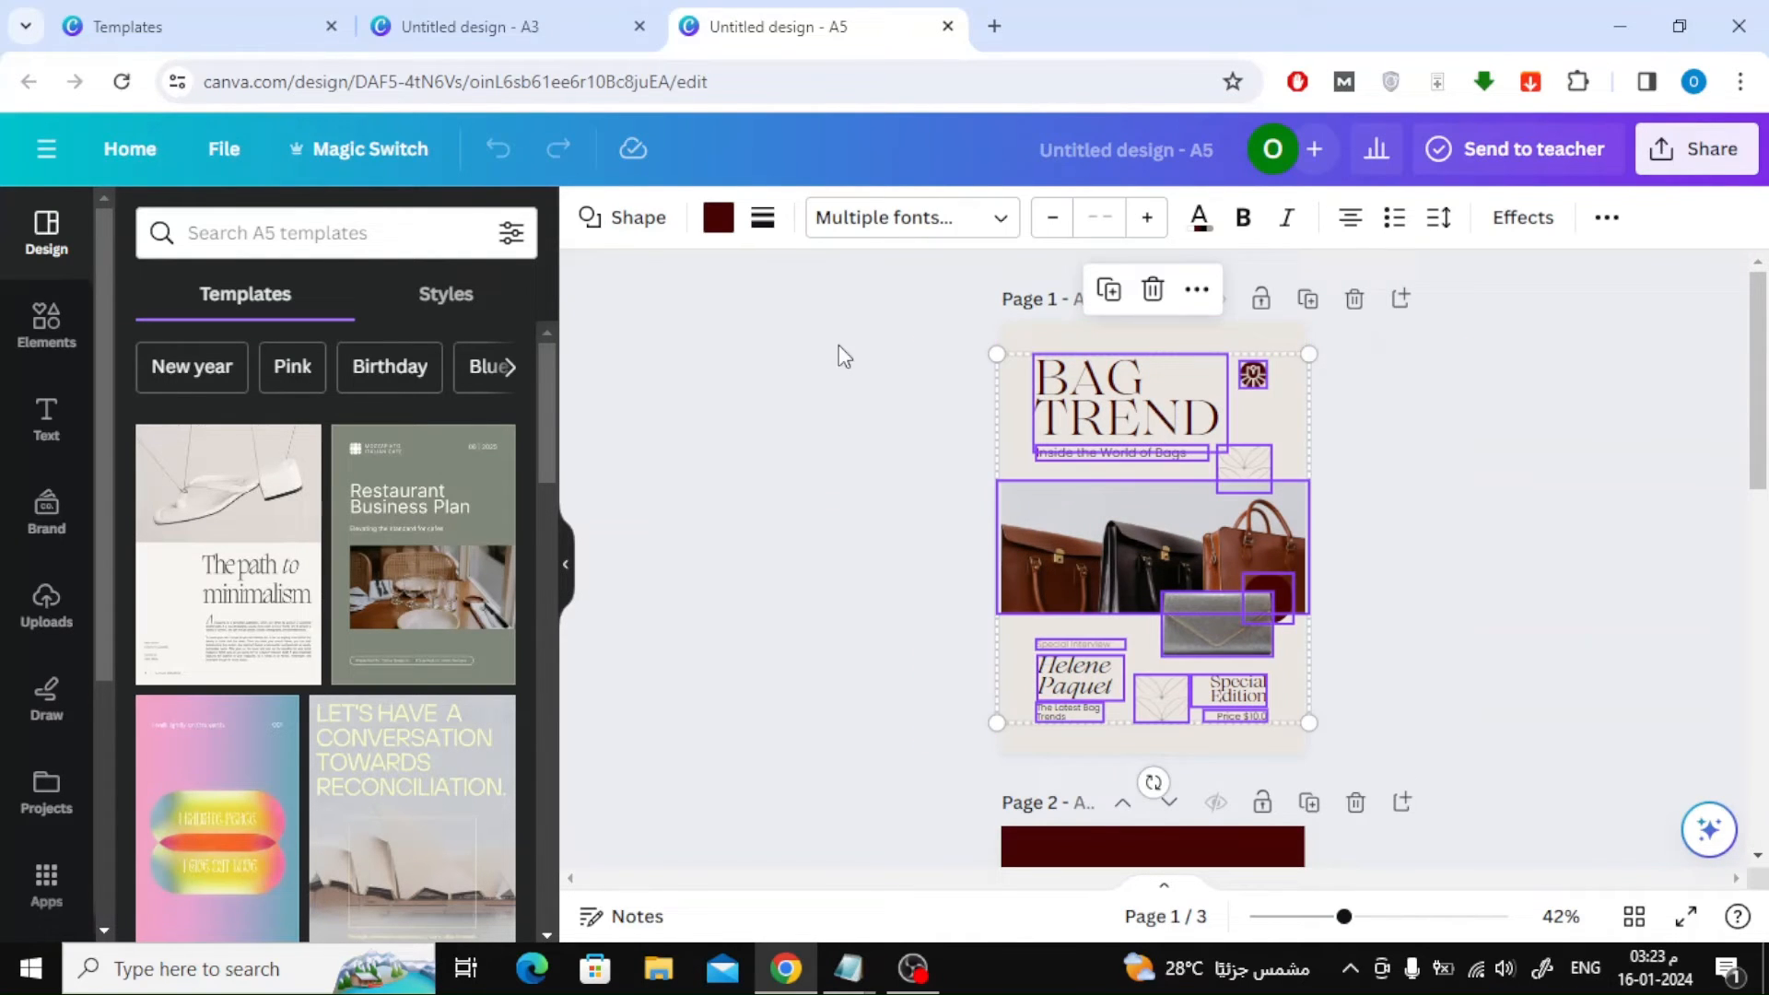
pyautogui.click(471, 26)
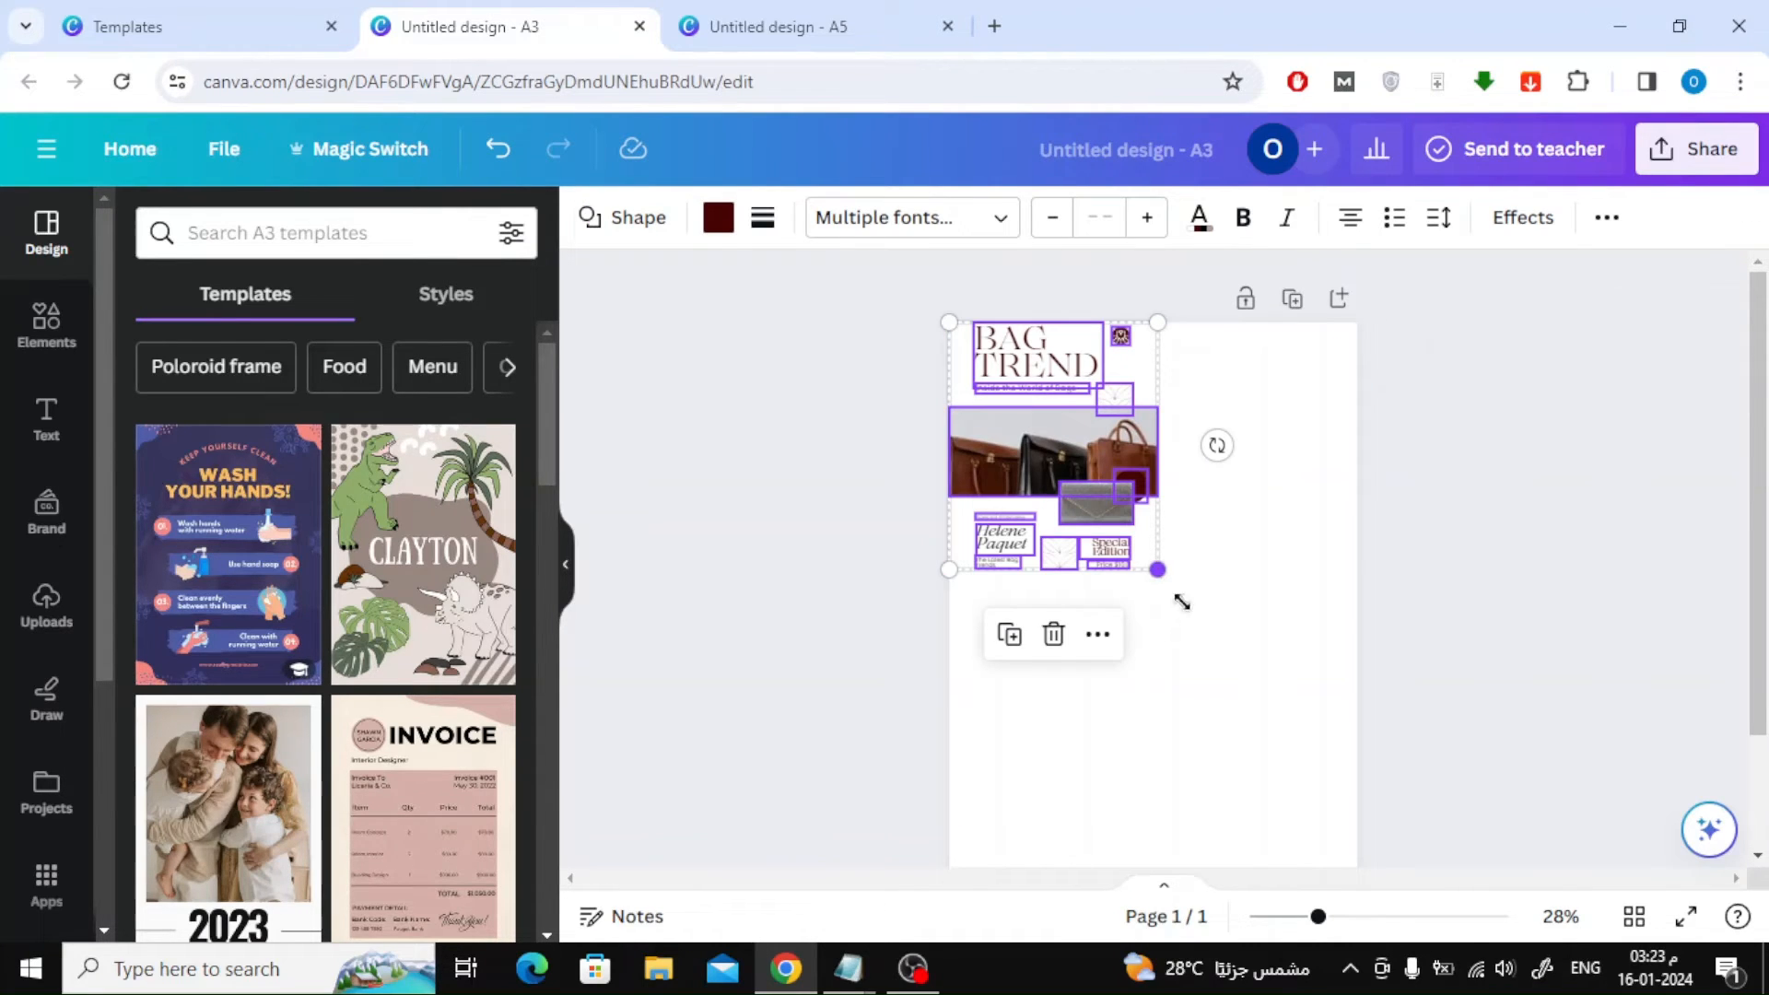
pyautogui.moveTo(1158, 569); pyautogui.dragTo(1358, 805)
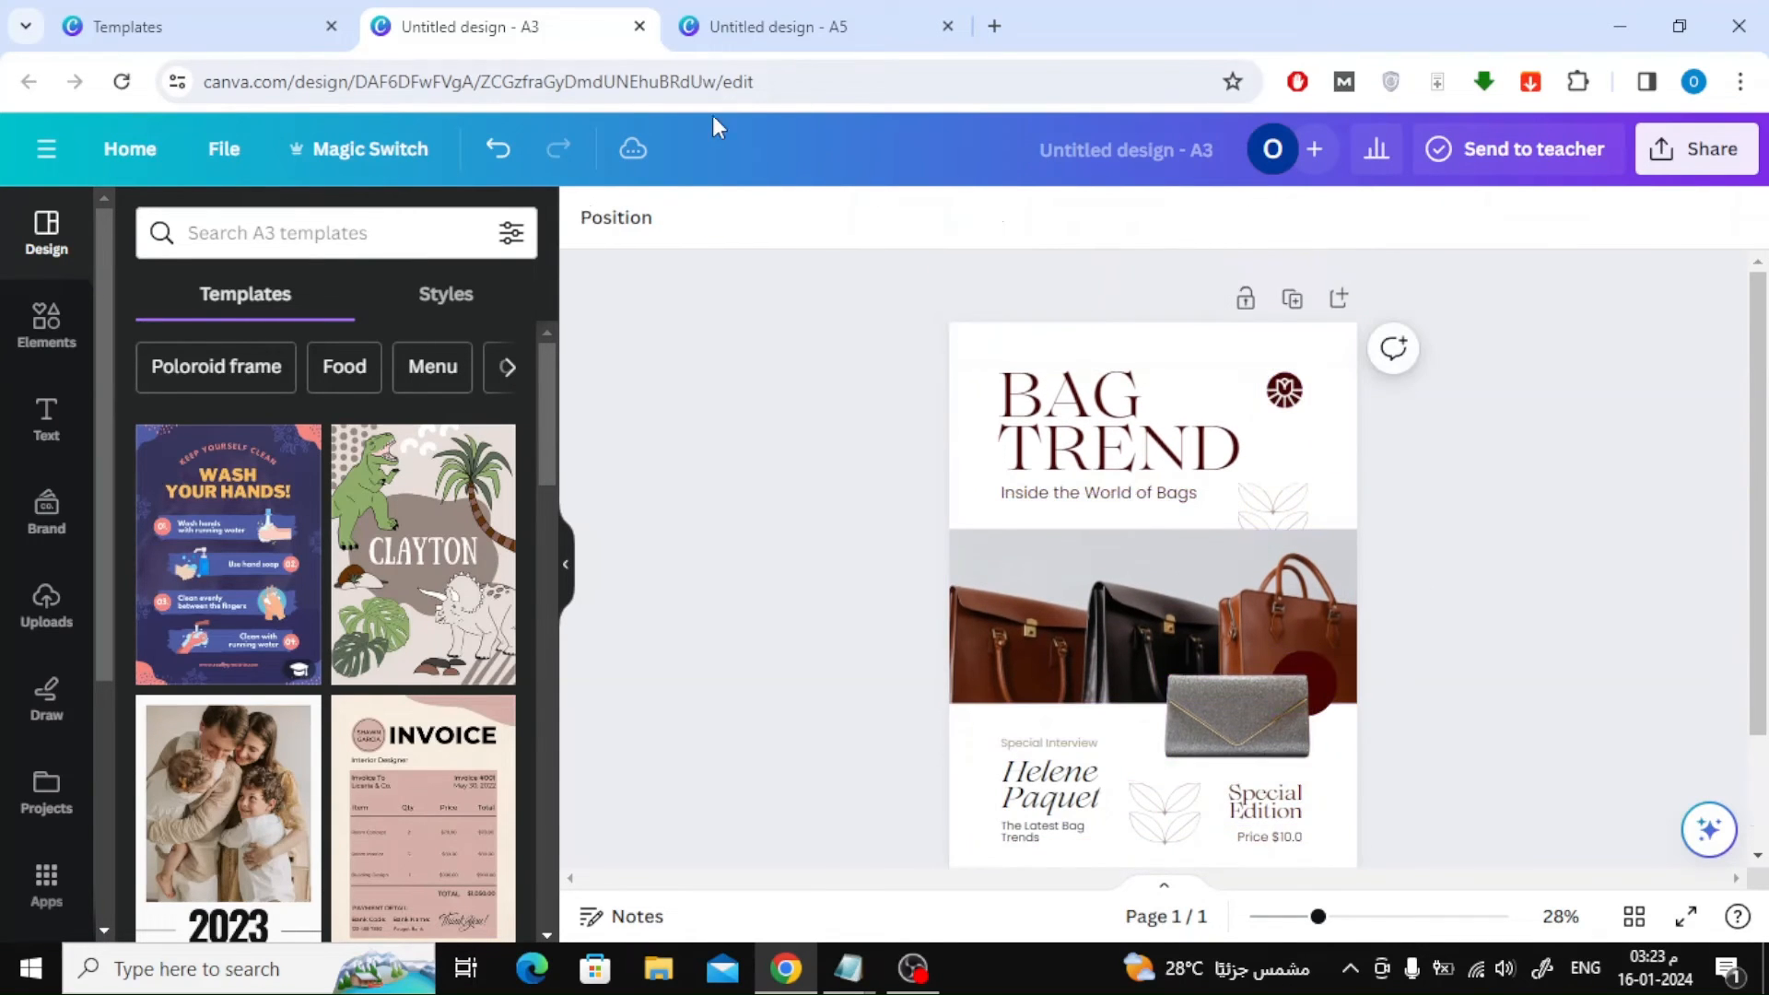
pyautogui.click(790, 26)
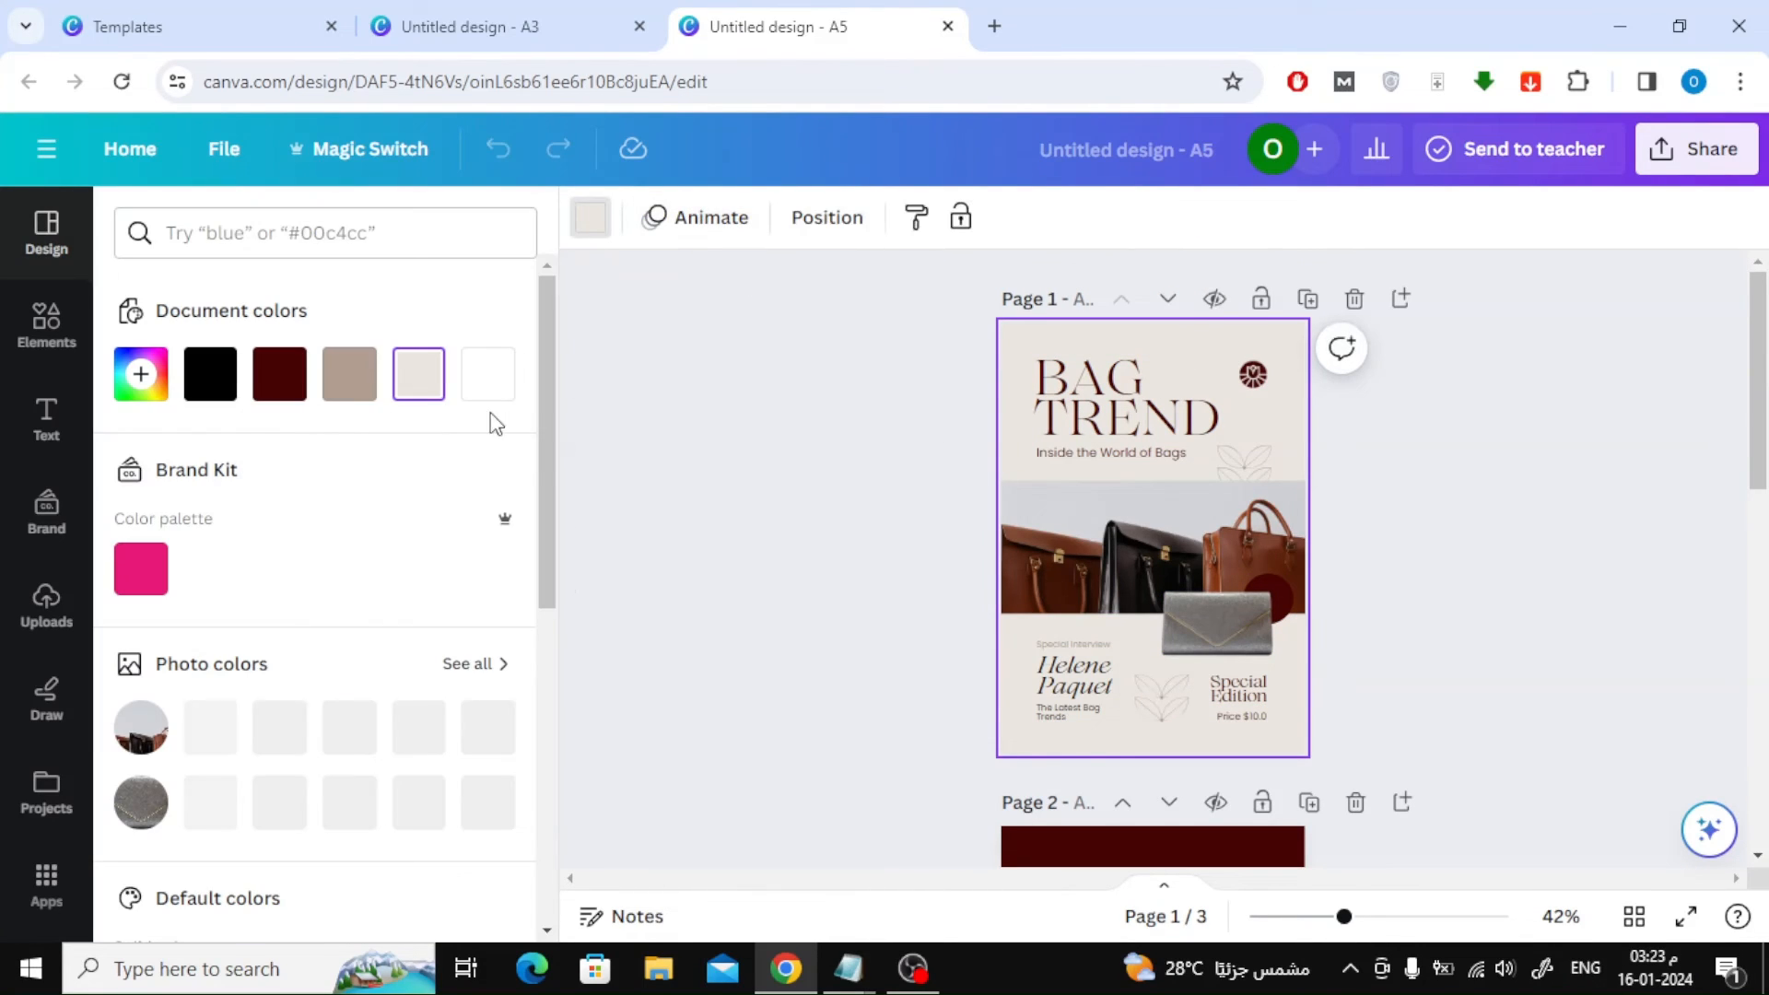
# Apply the A5 cover's beige background colour to the A3 page background.
pyautogui.click(418, 374)
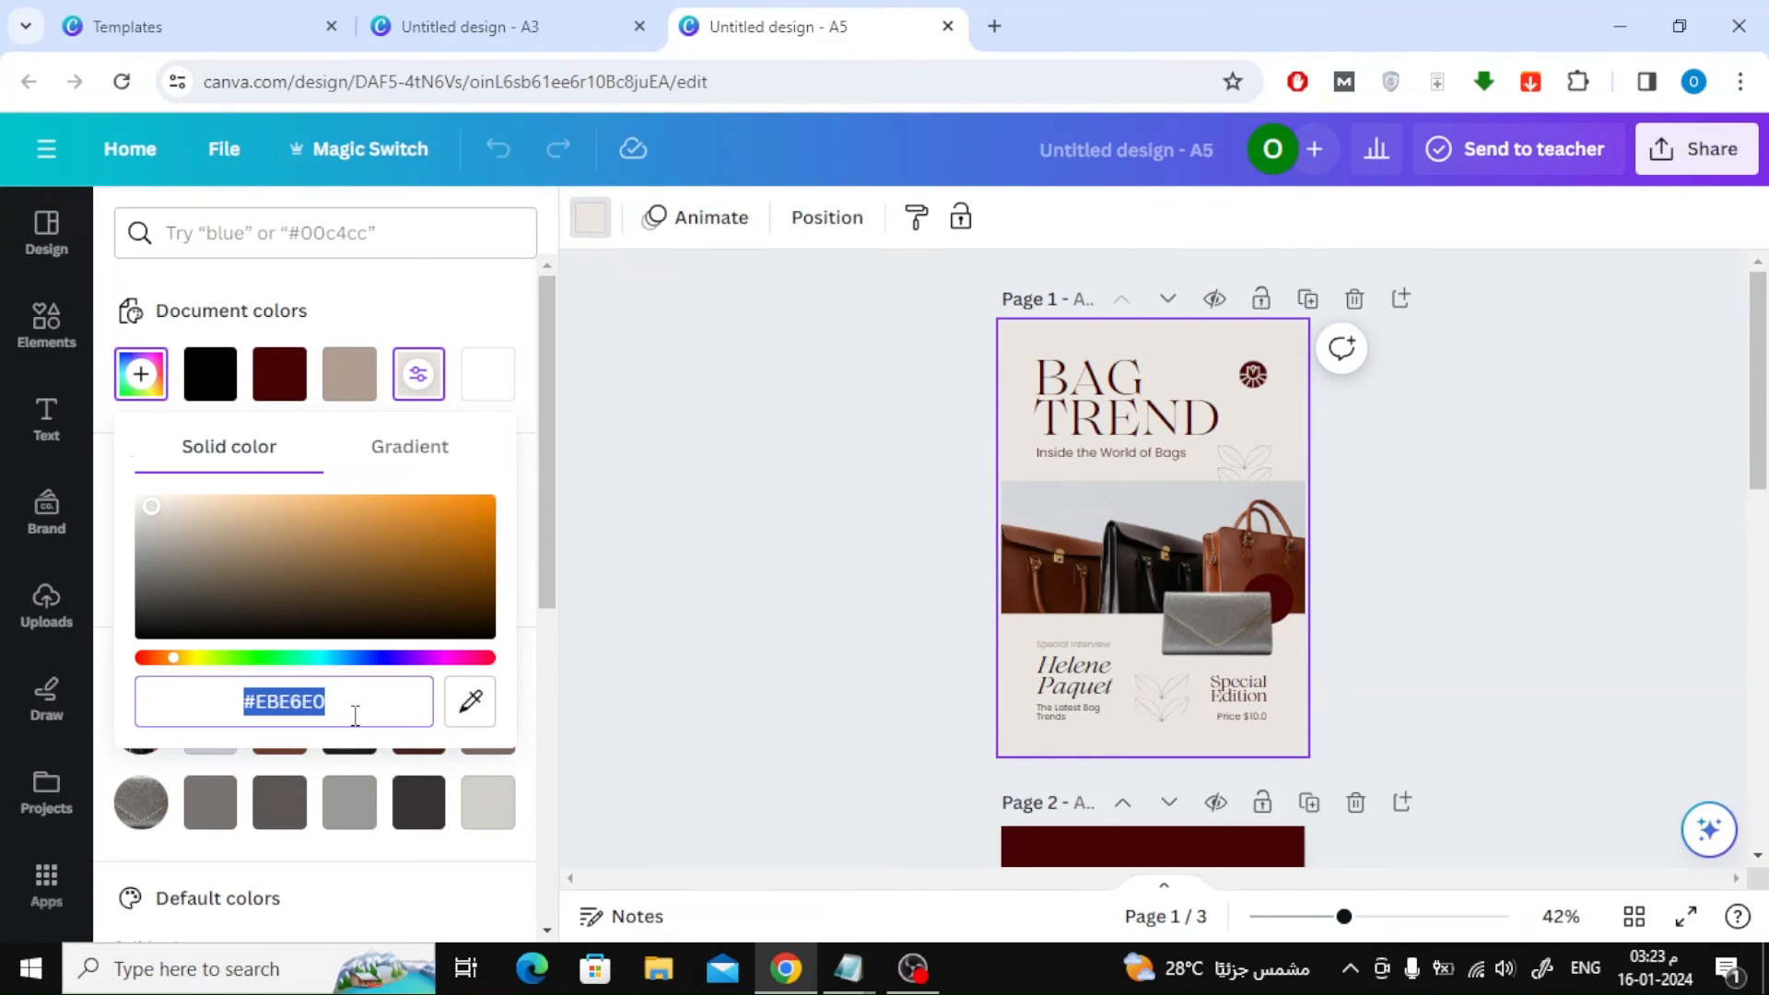
pyautogui.click(473, 25)
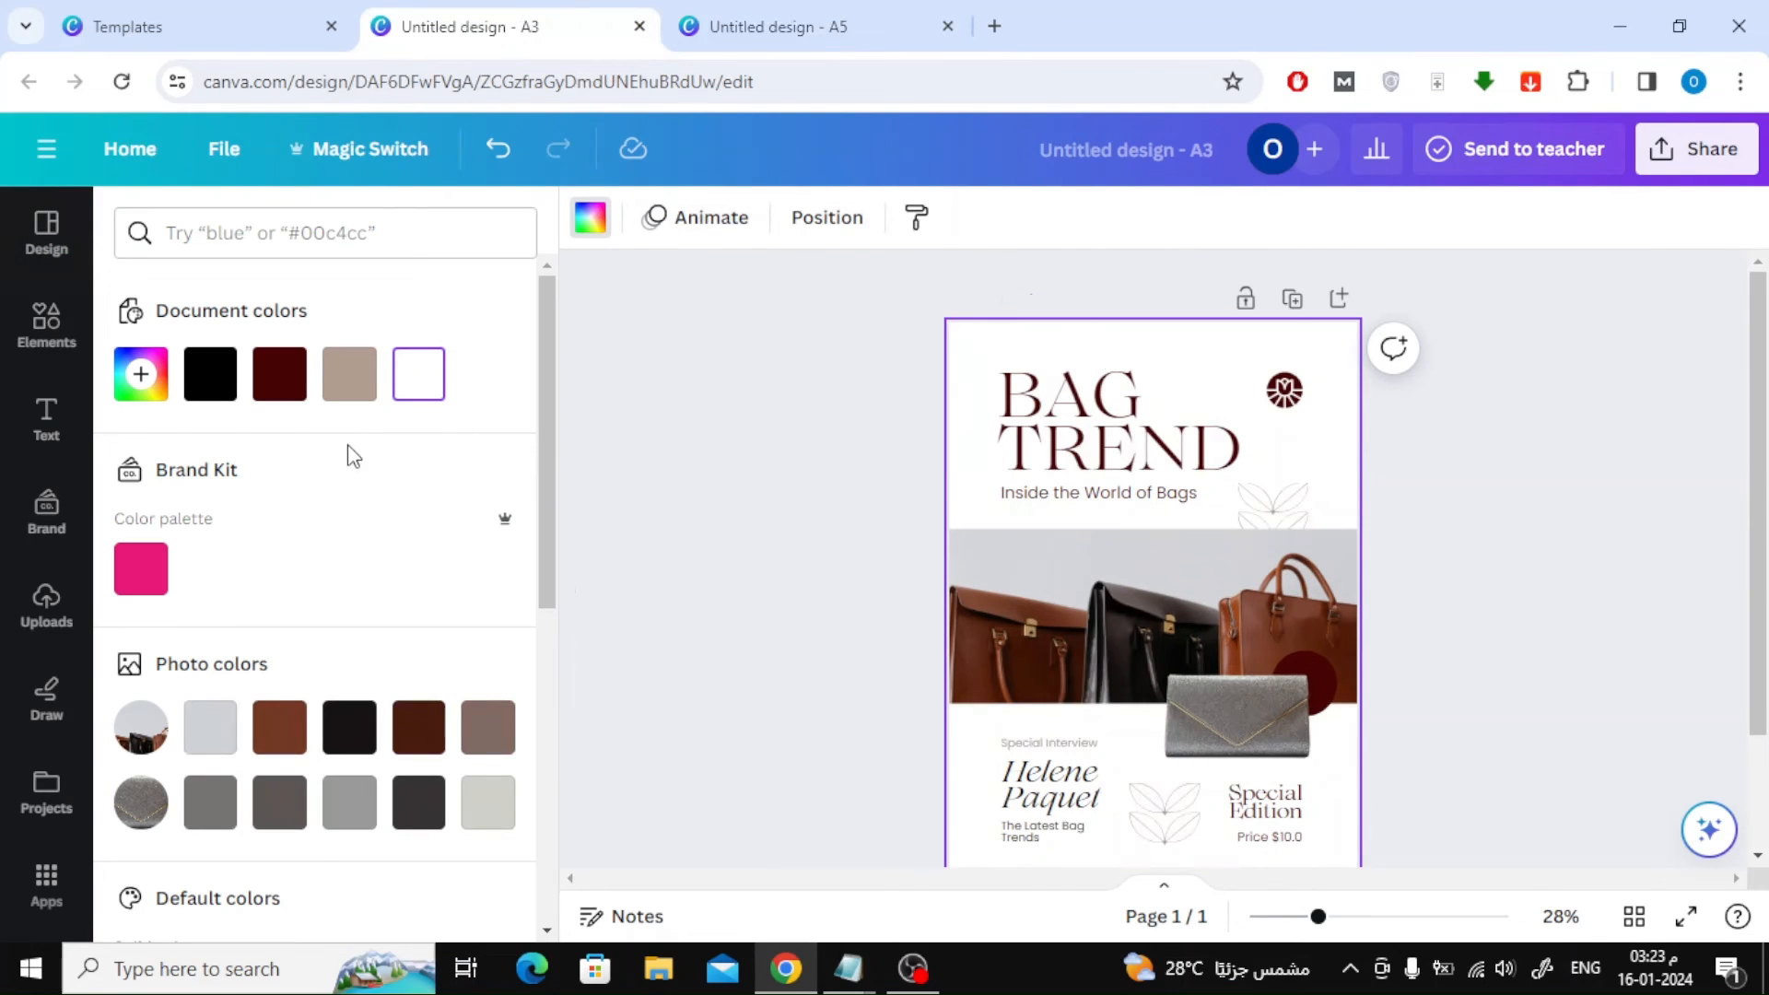
pyautogui.click(348, 374)
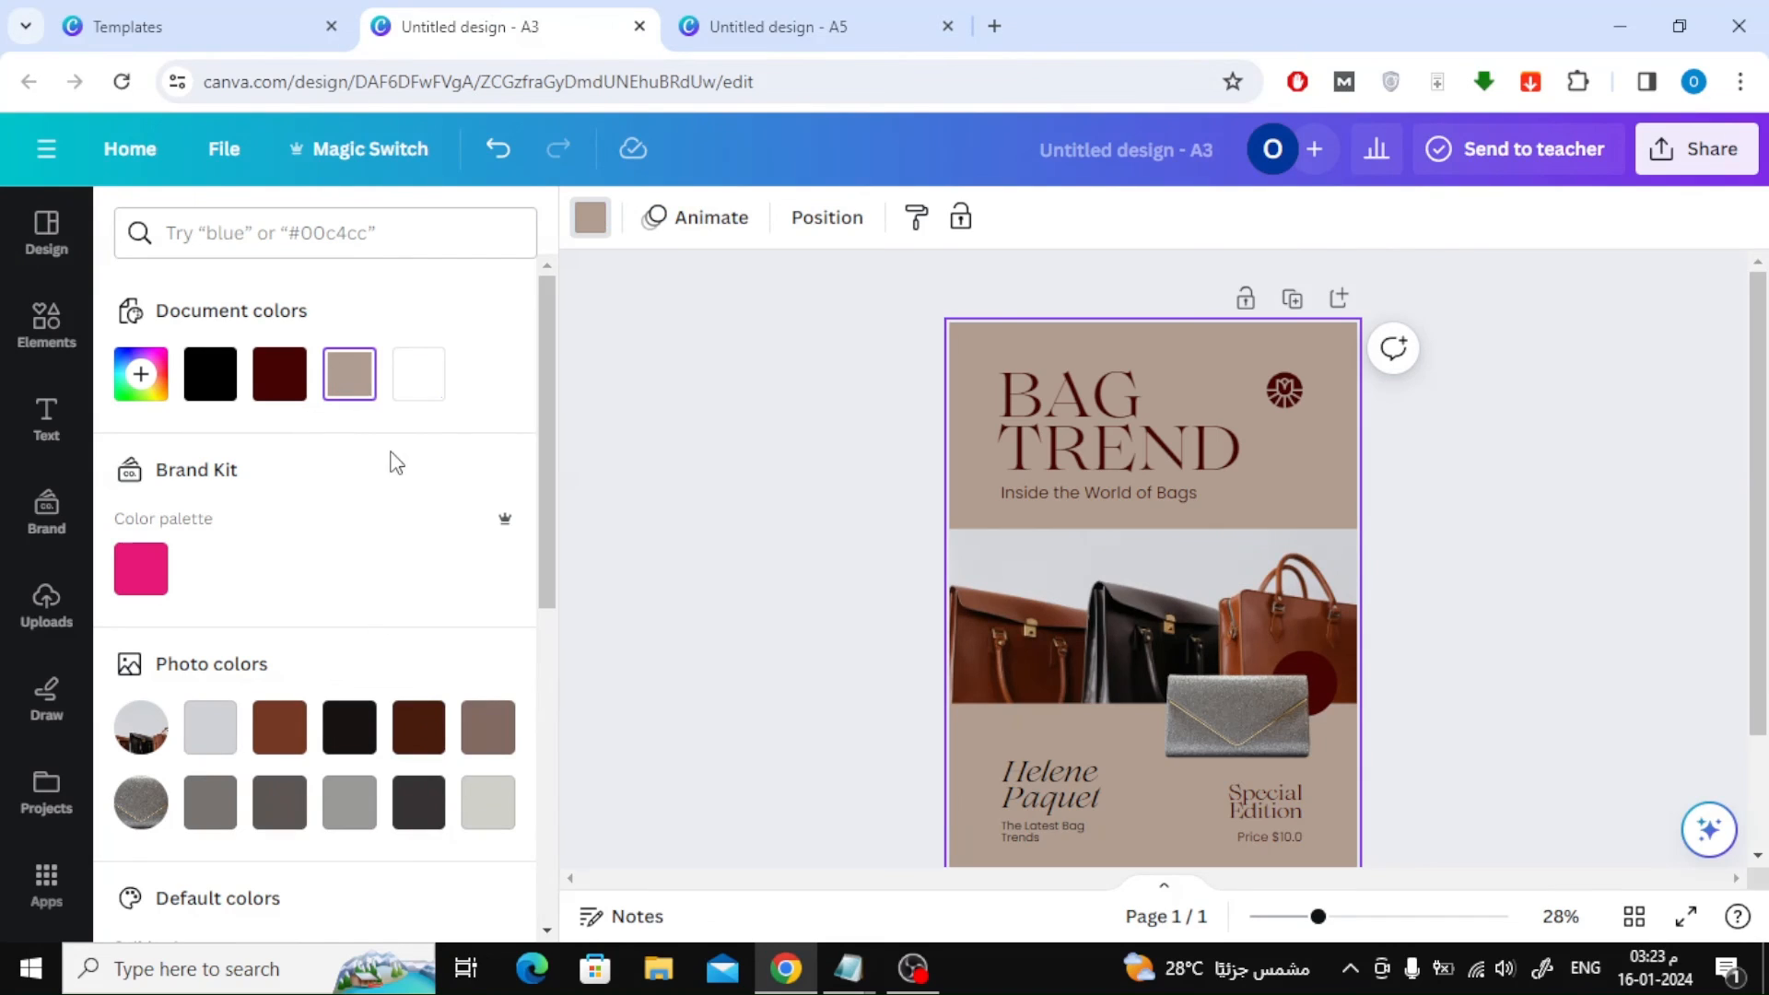
pyautogui.click(349, 374)
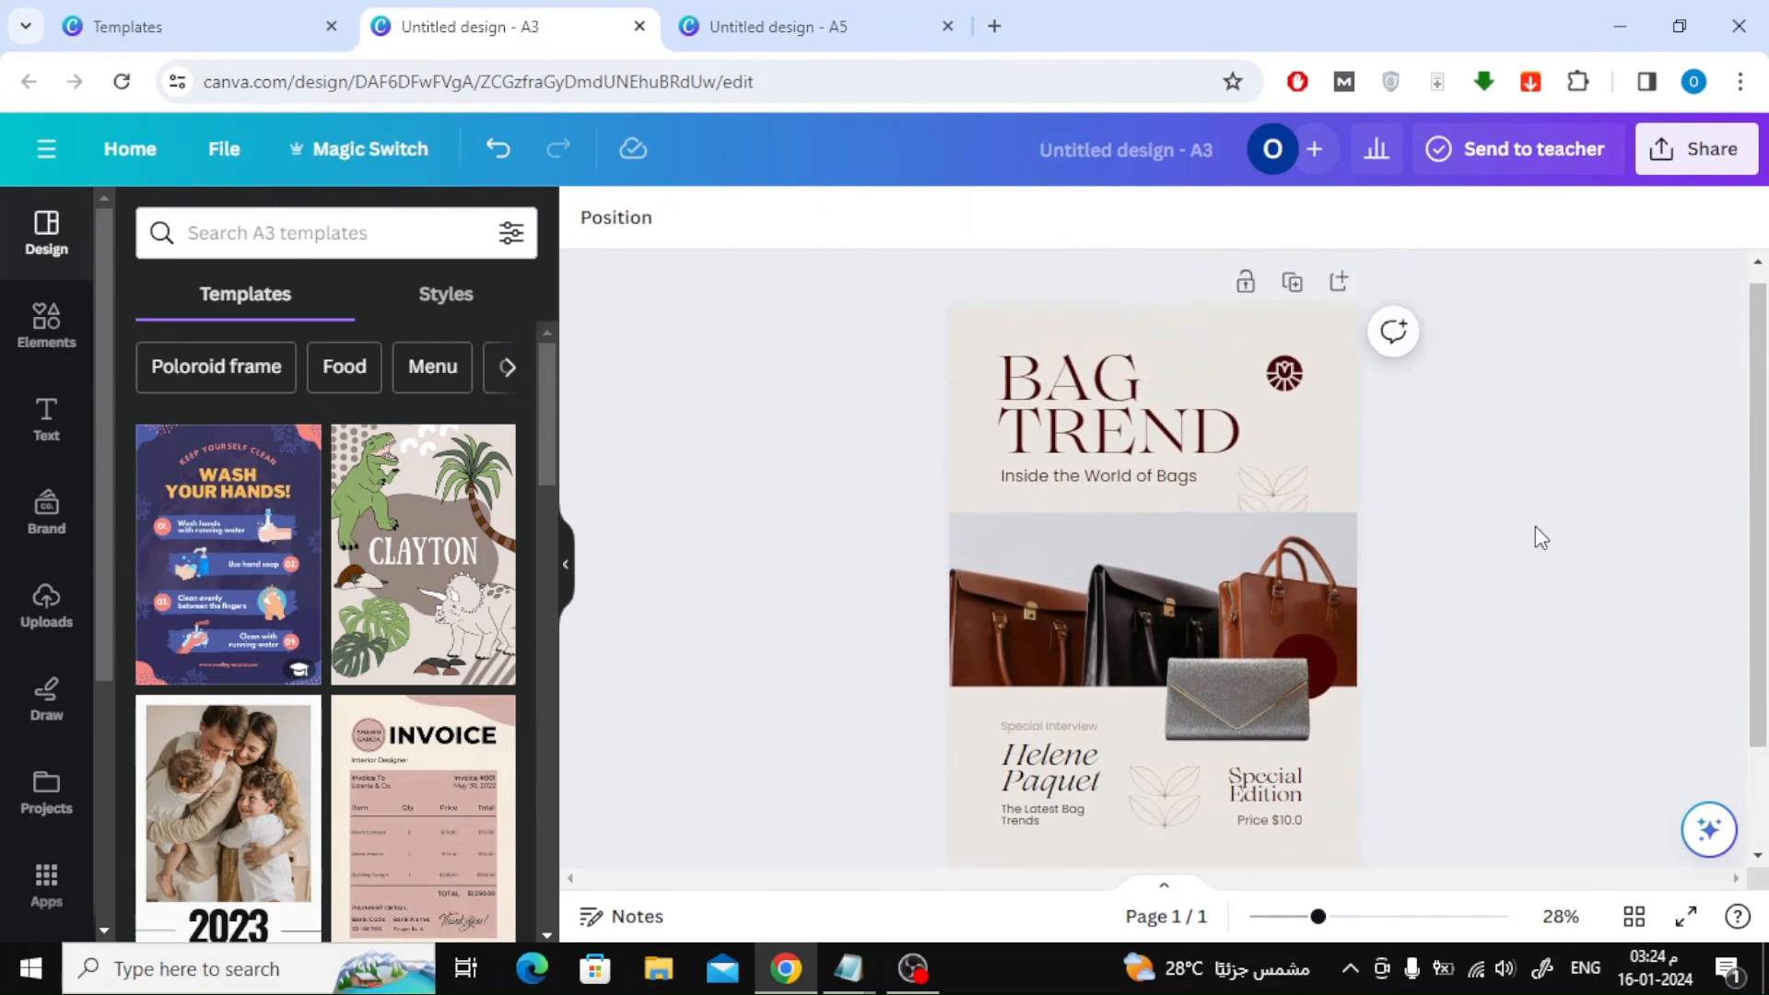
pyautogui.scroll(-3)
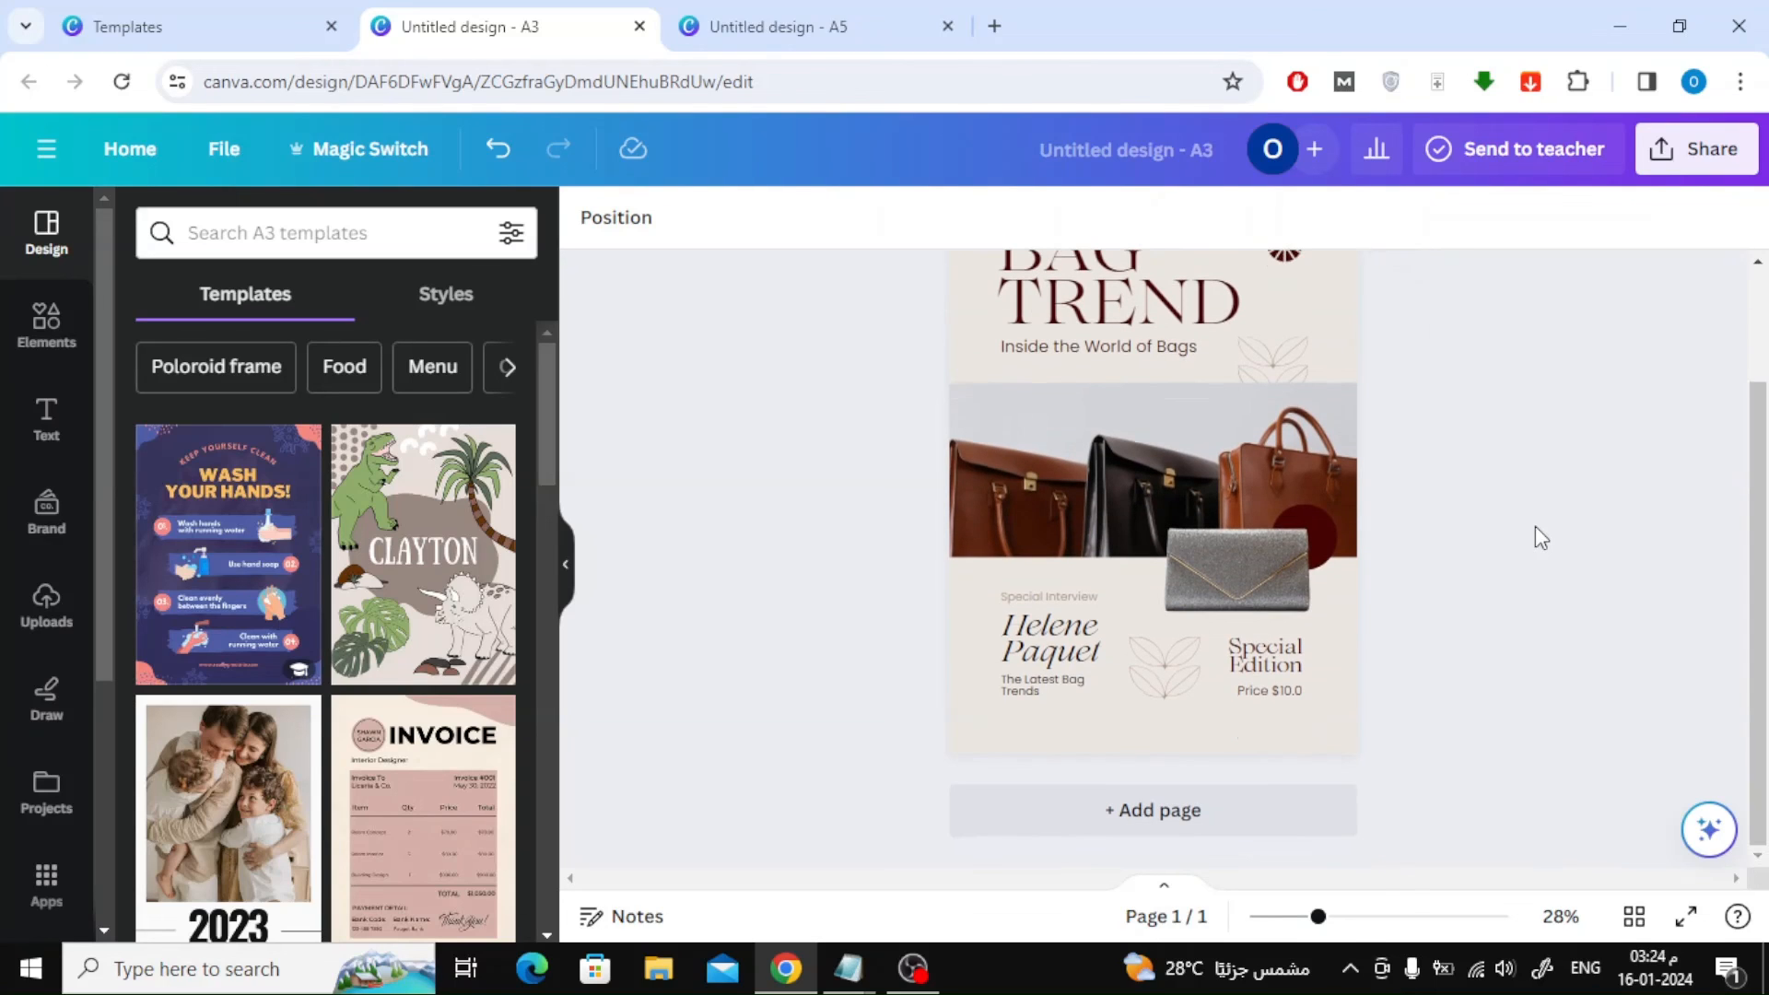